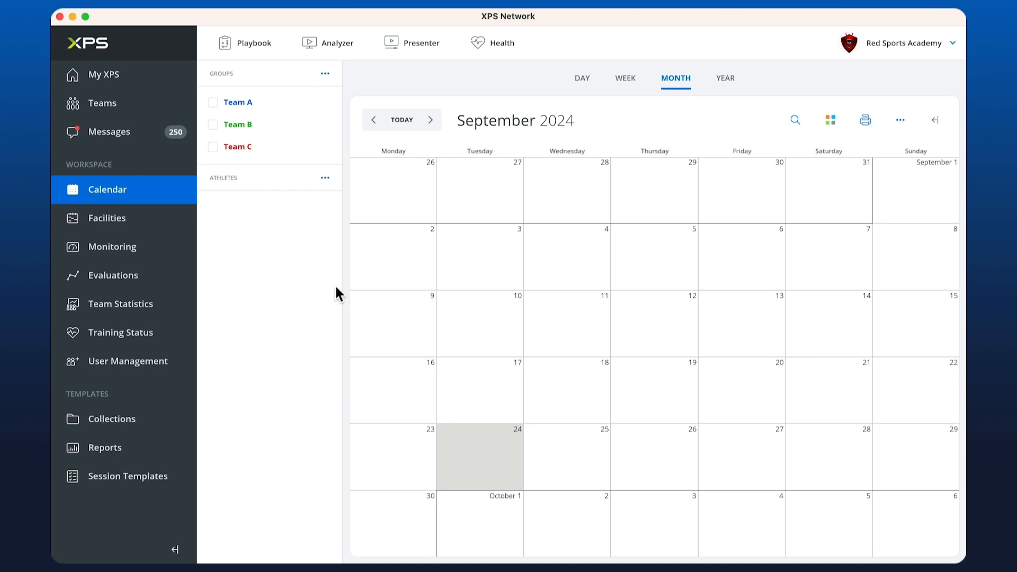
pyautogui.moveTo(323, 280)
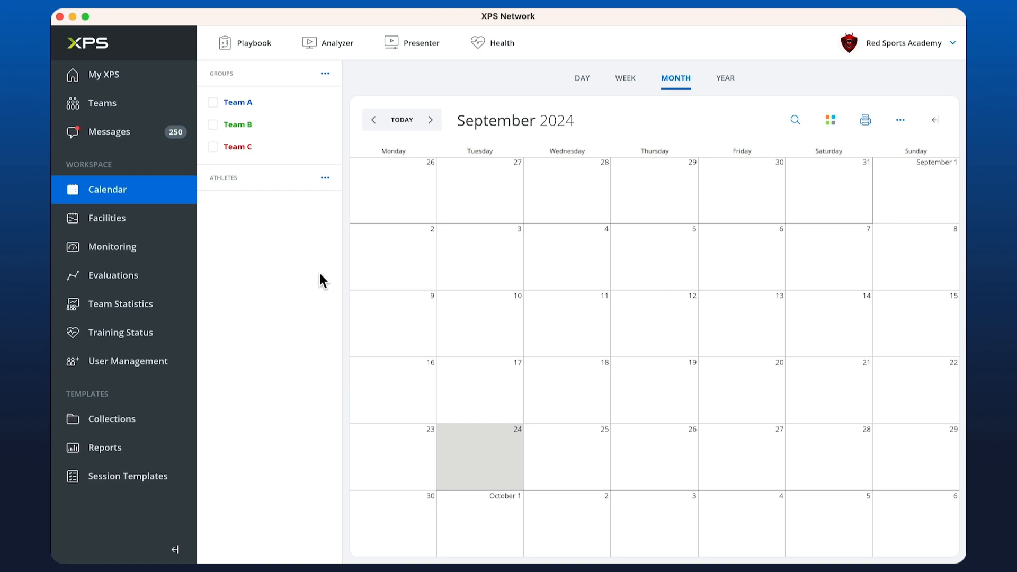
pyautogui.moveTo(225, 81)
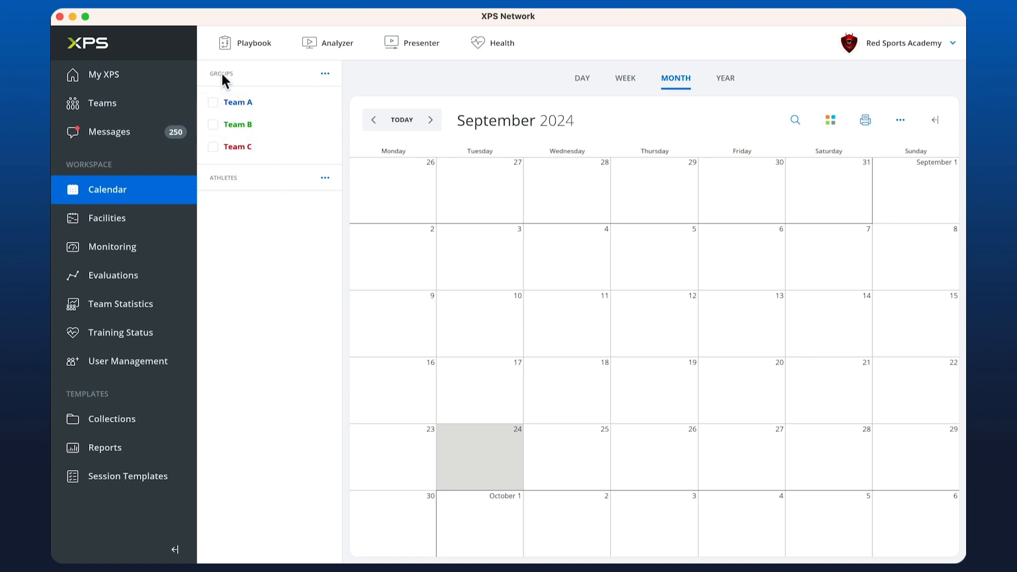
pyautogui.moveTo(290, 190)
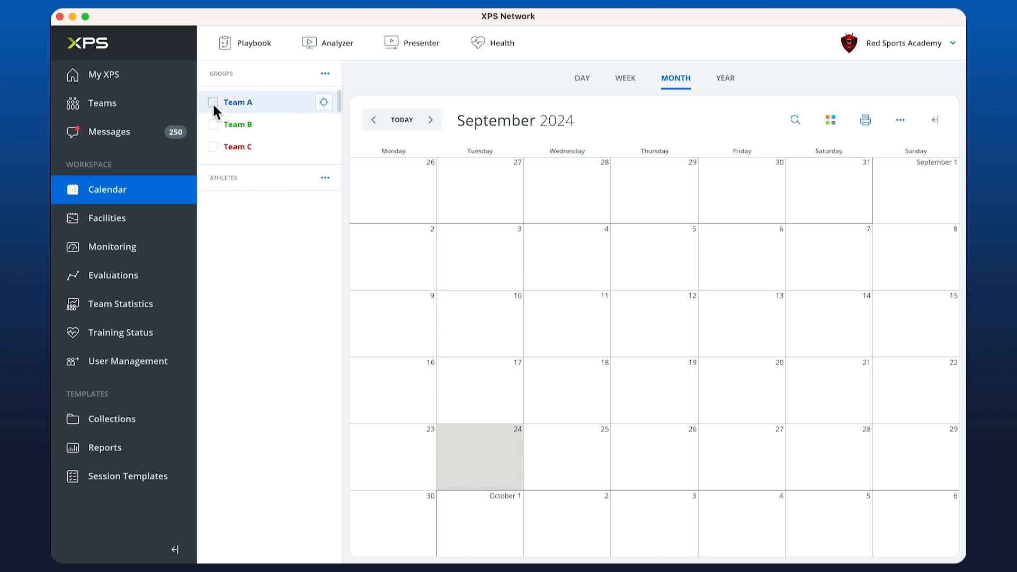
# Toggle Team A off and back on so its sessions show on the calendar.
pyautogui.click(213, 102)
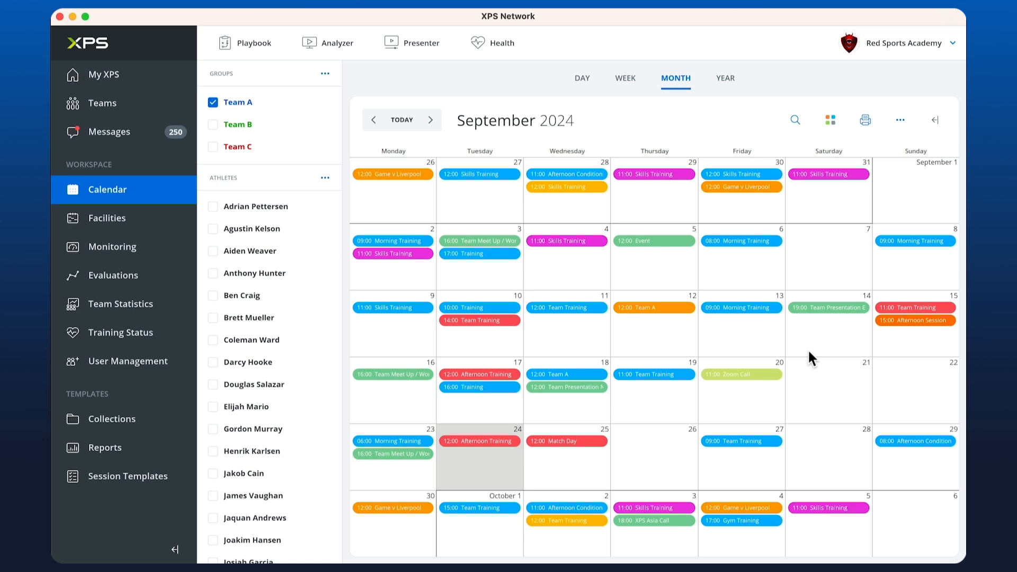
pyautogui.moveTo(849, 446)
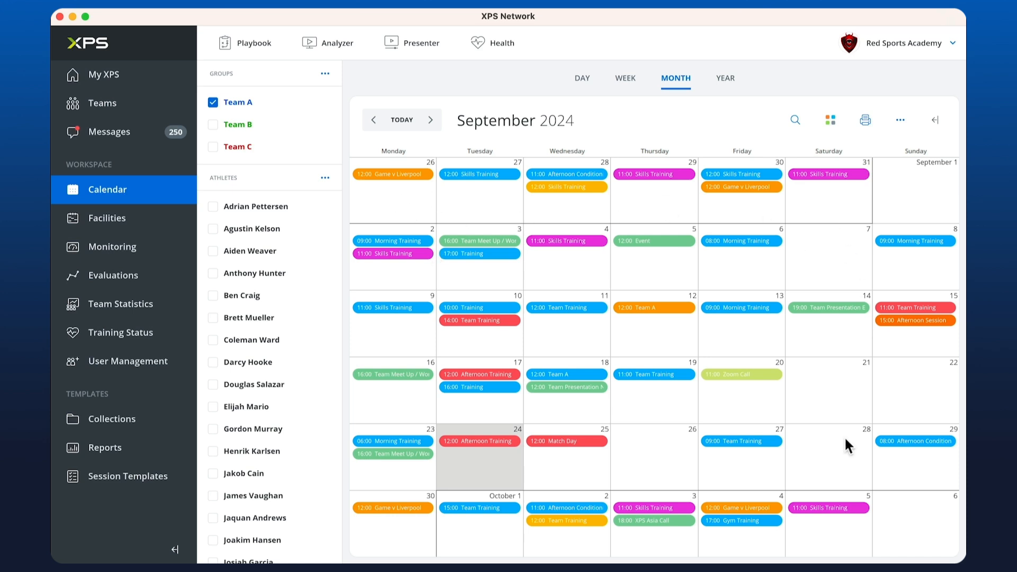
pyautogui.moveTo(254, 228)
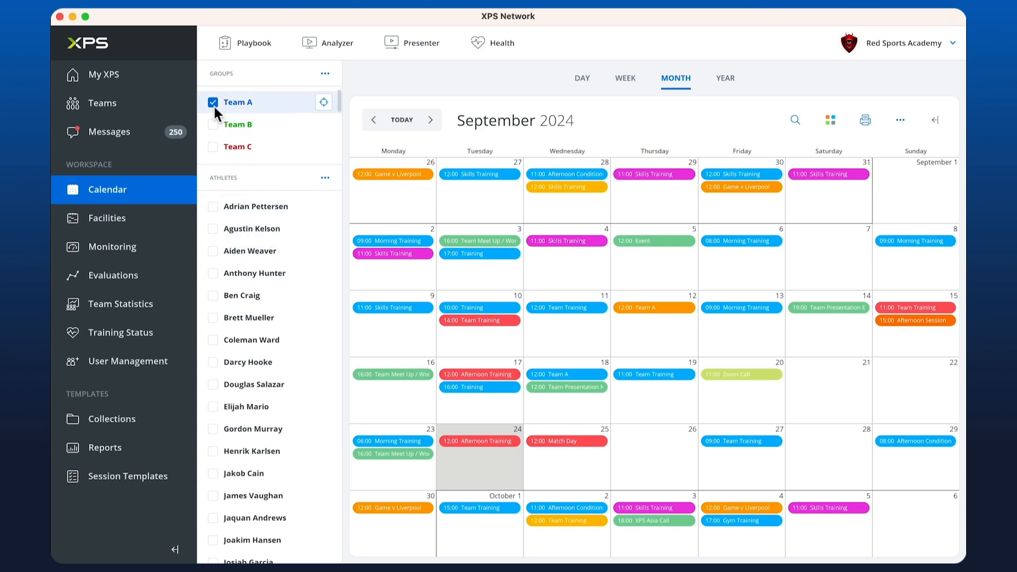
pyautogui.click(213, 102)
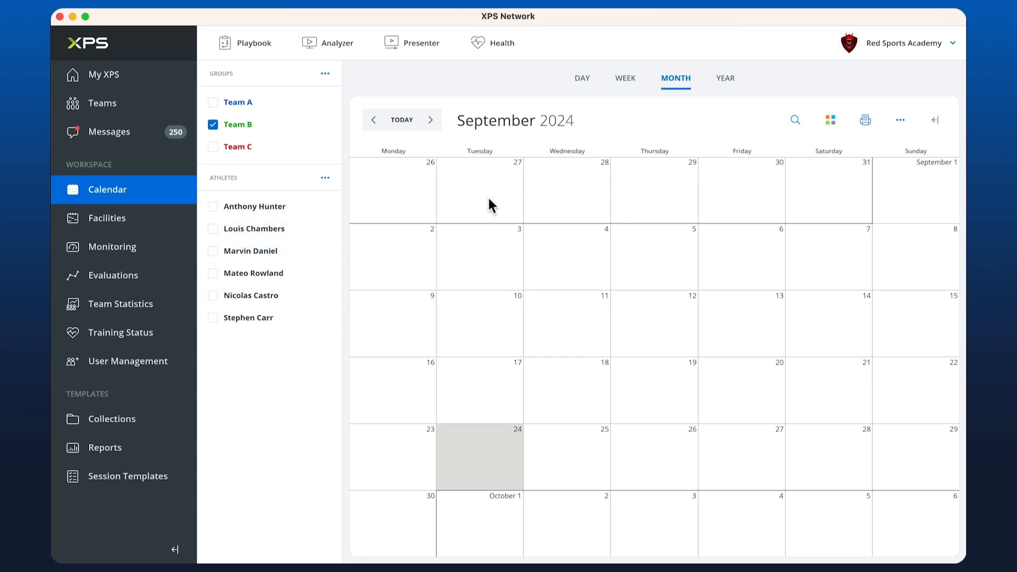
pyautogui.moveTo(433, 255)
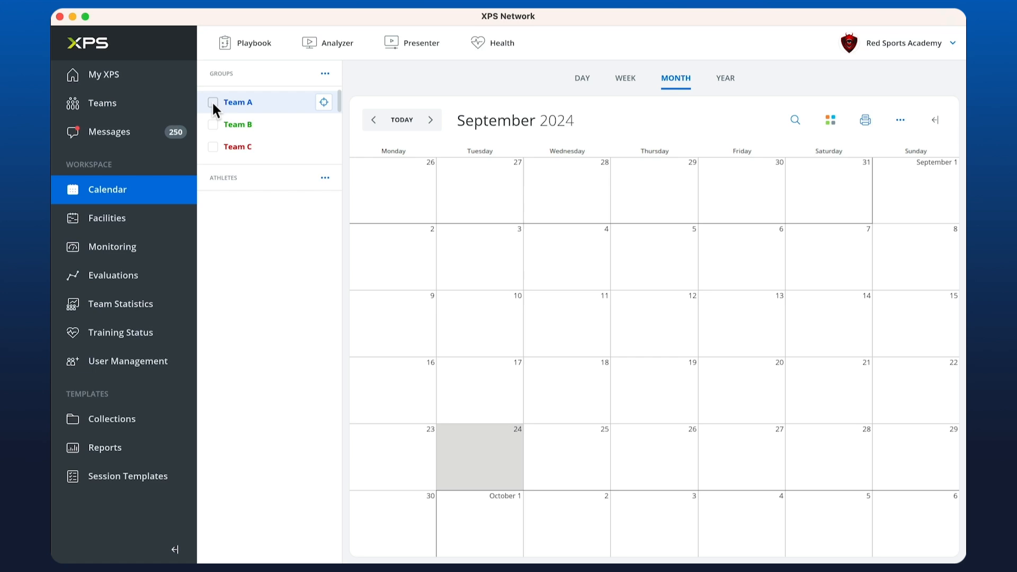
pyautogui.click(213, 102)
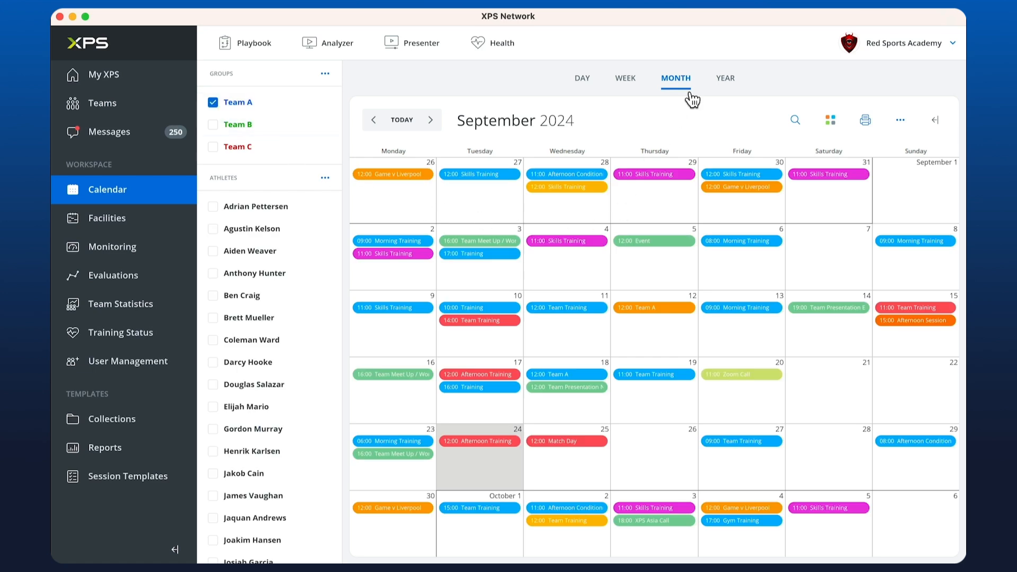
# Try the Week, Day and Year views, then return to Month view on September 2024.
pyautogui.click(624, 78)
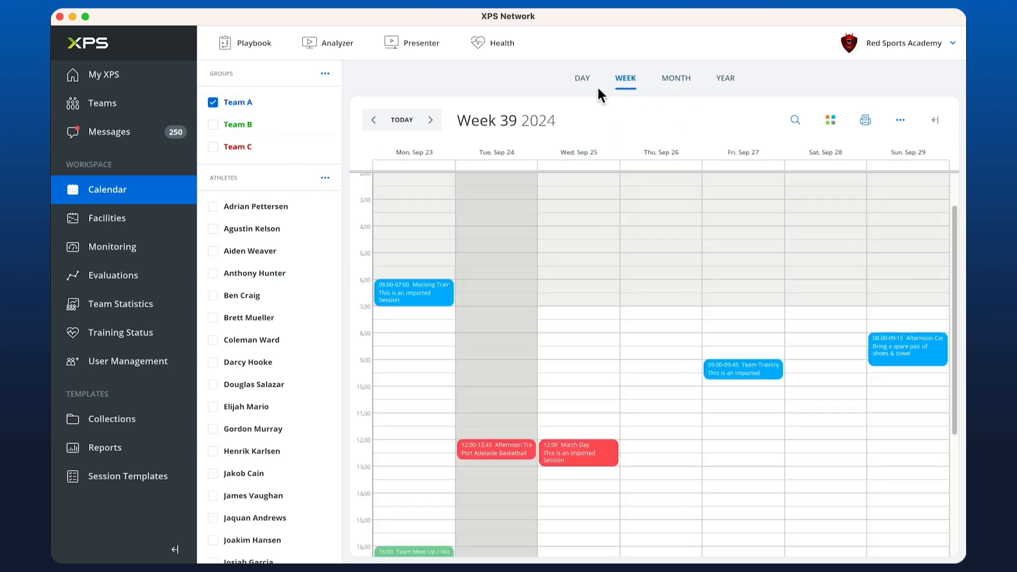
pyautogui.click(582, 78)
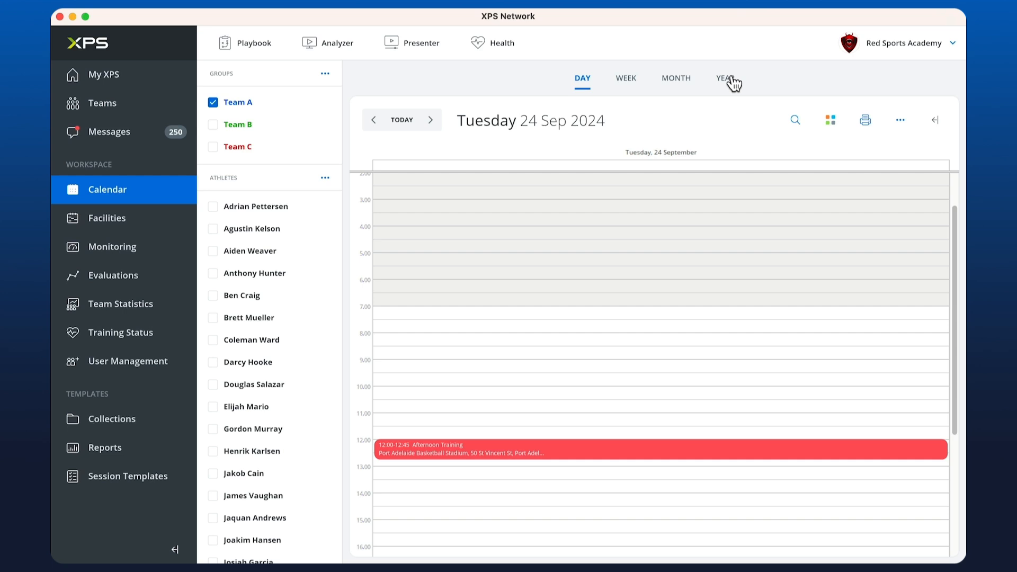
pyautogui.click(675, 78)
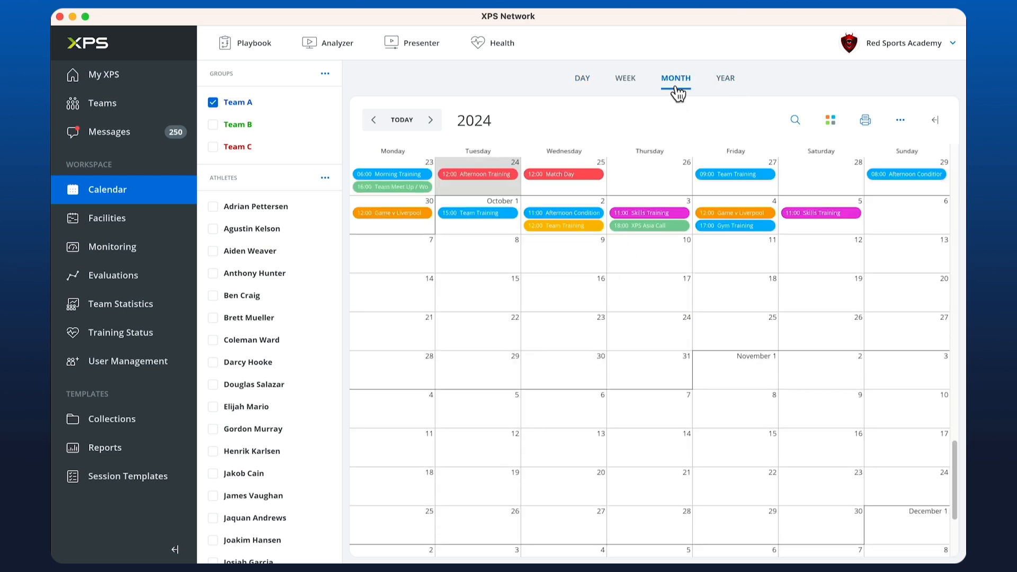
pyautogui.click(373, 119)
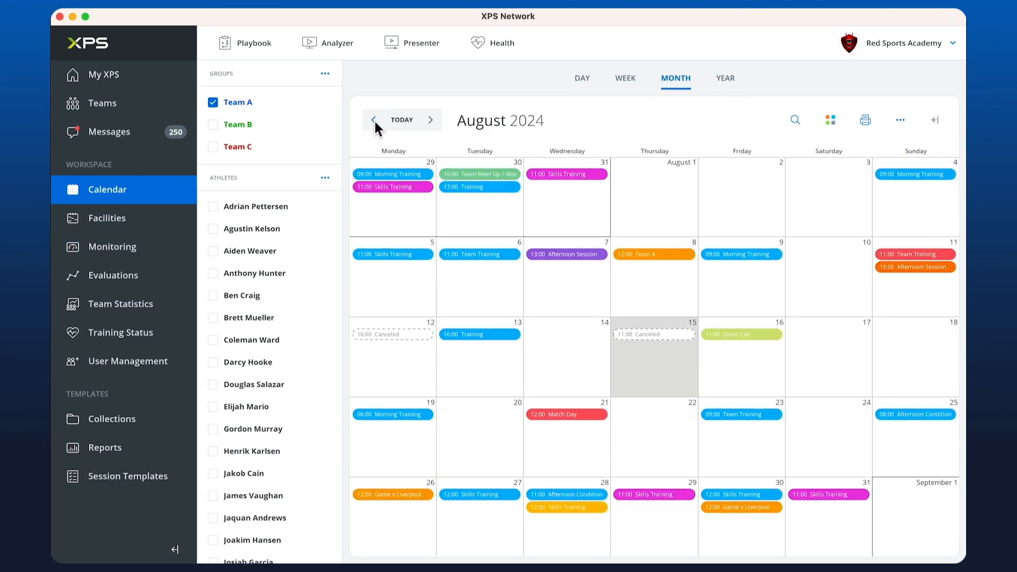
pyautogui.click(431, 119)
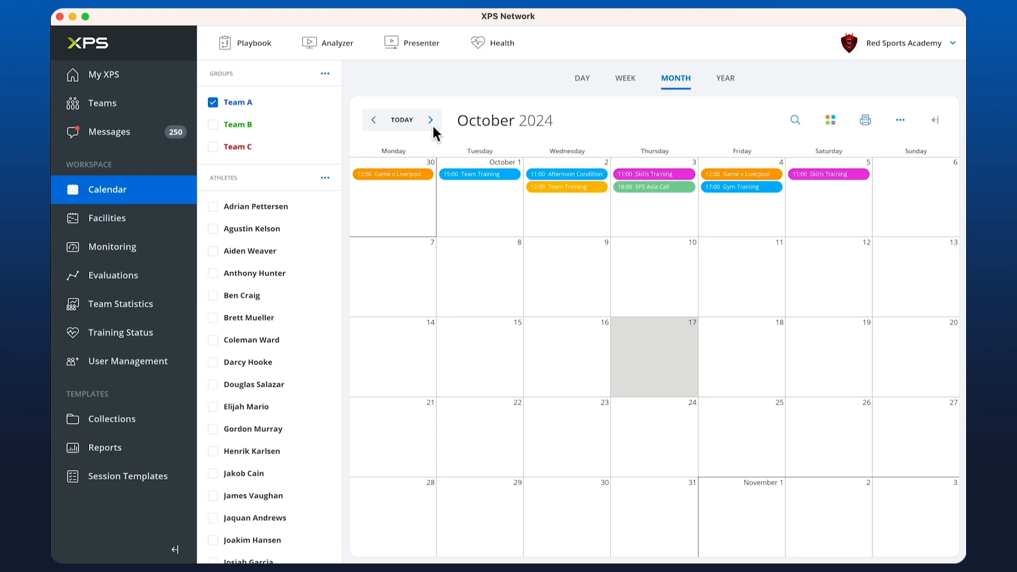
pyautogui.click(430, 119)
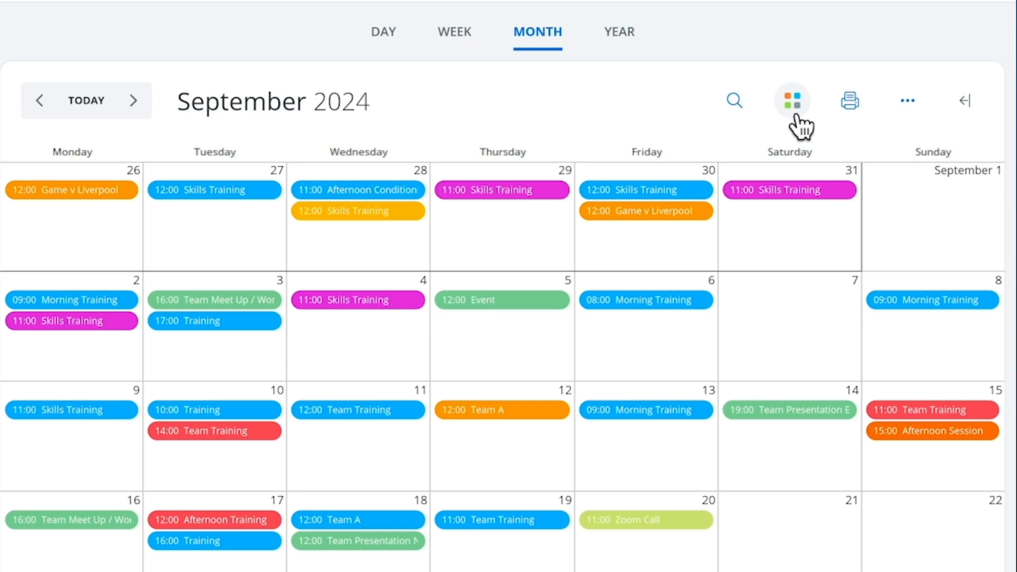
# Filter session types to Game only, hiding Workout, Event and Practice sessions.
pyautogui.click(790, 101)
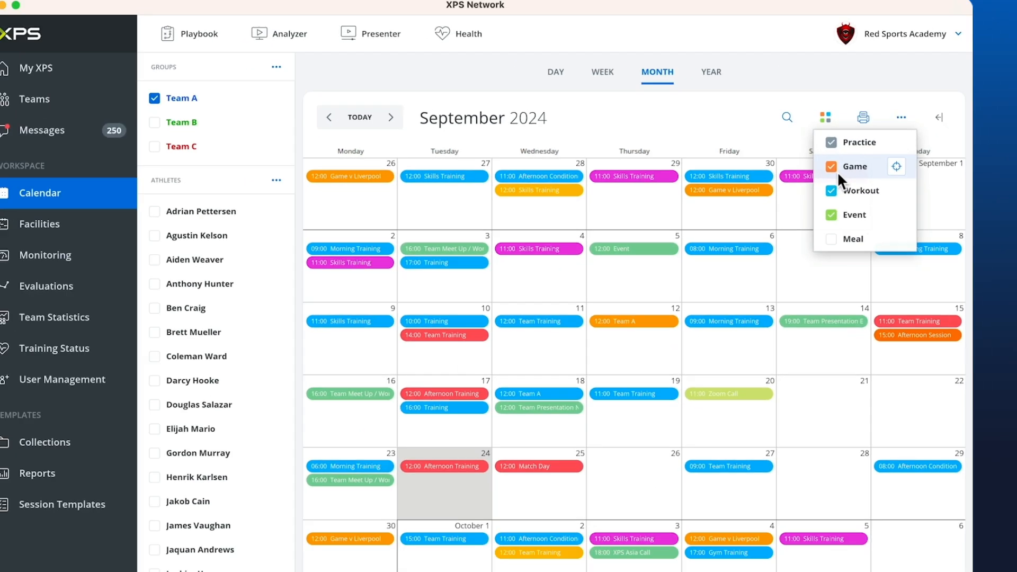
pyautogui.click(831, 190)
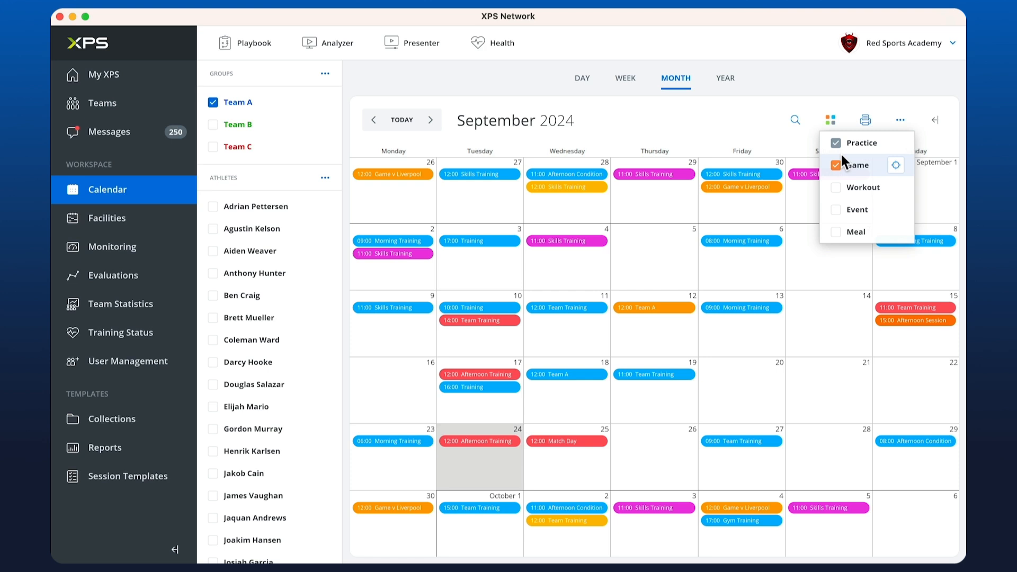
pyautogui.click(836, 142)
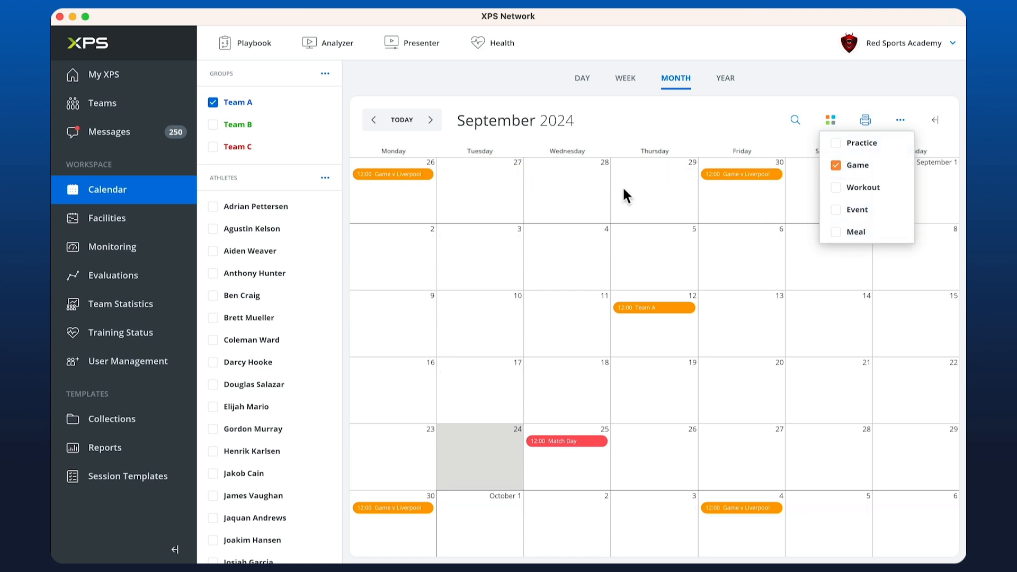
pyautogui.moveTo(786, 199)
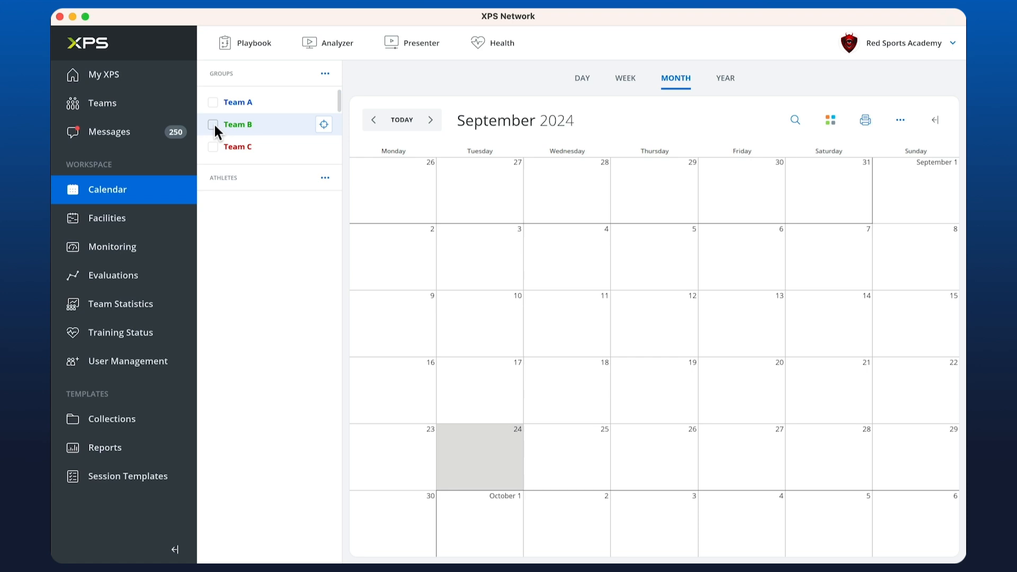
# Switch to Team C and apply the Monthly Plan program on five Tuesday–Saturday training days.
pyautogui.click(213, 124)
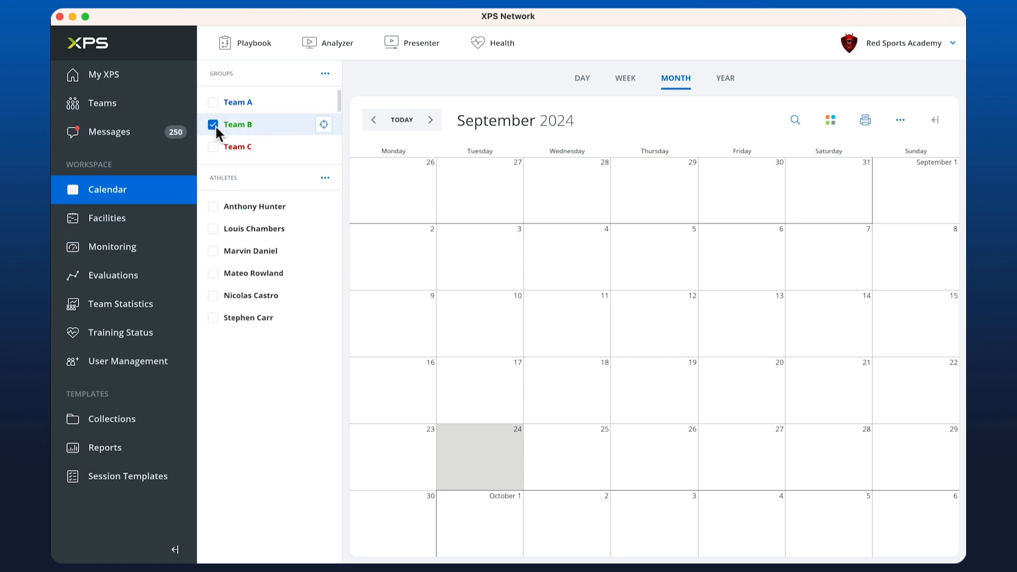
pyautogui.click(213, 147)
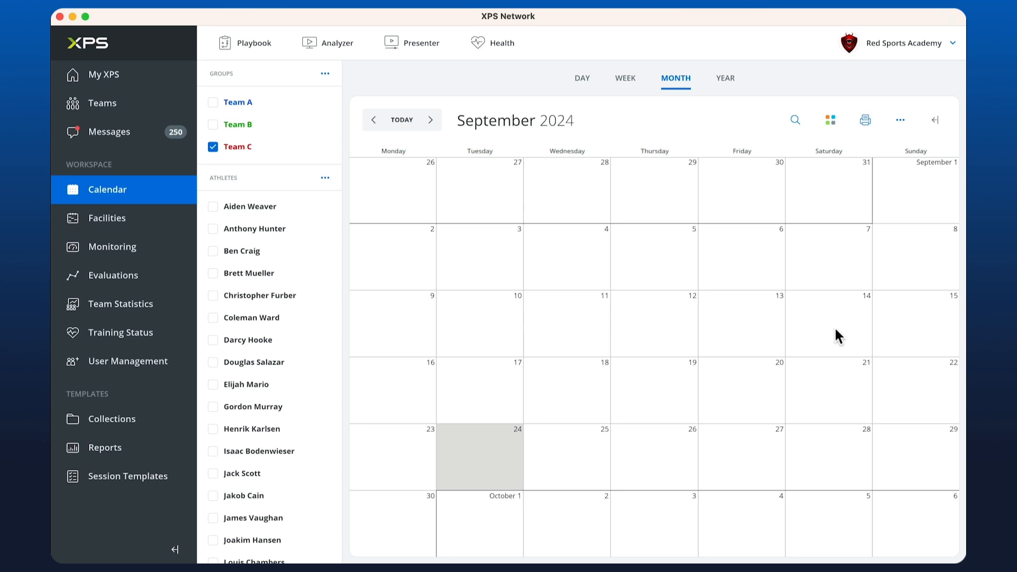
pyautogui.moveTo(505, 311)
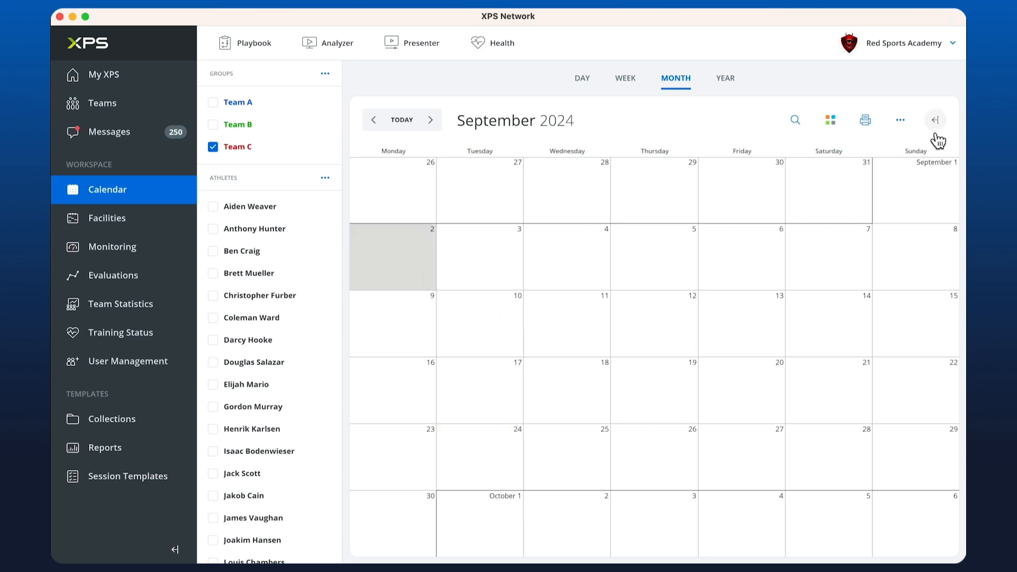
pyautogui.click(935, 119)
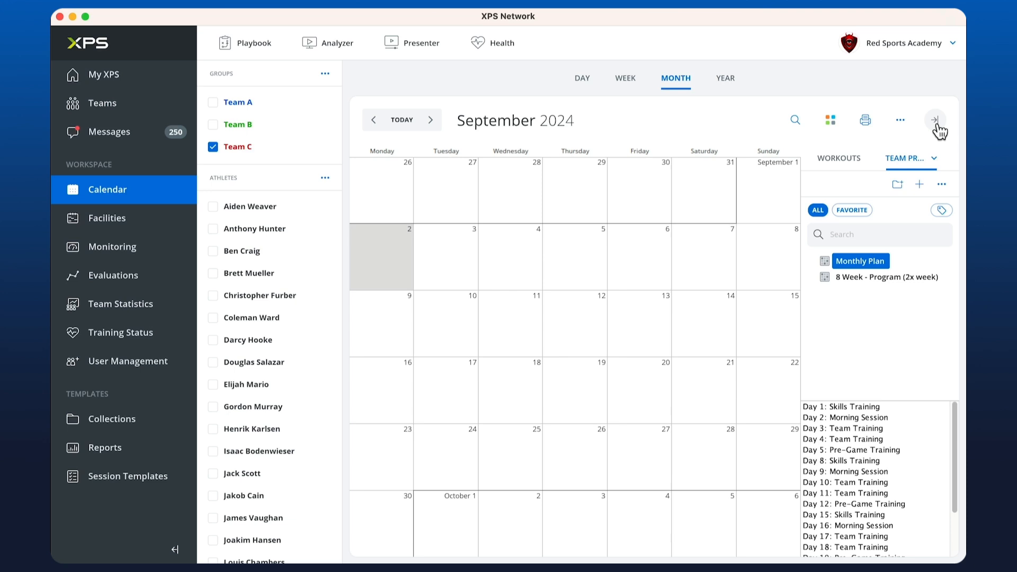
pyautogui.click(910, 158)
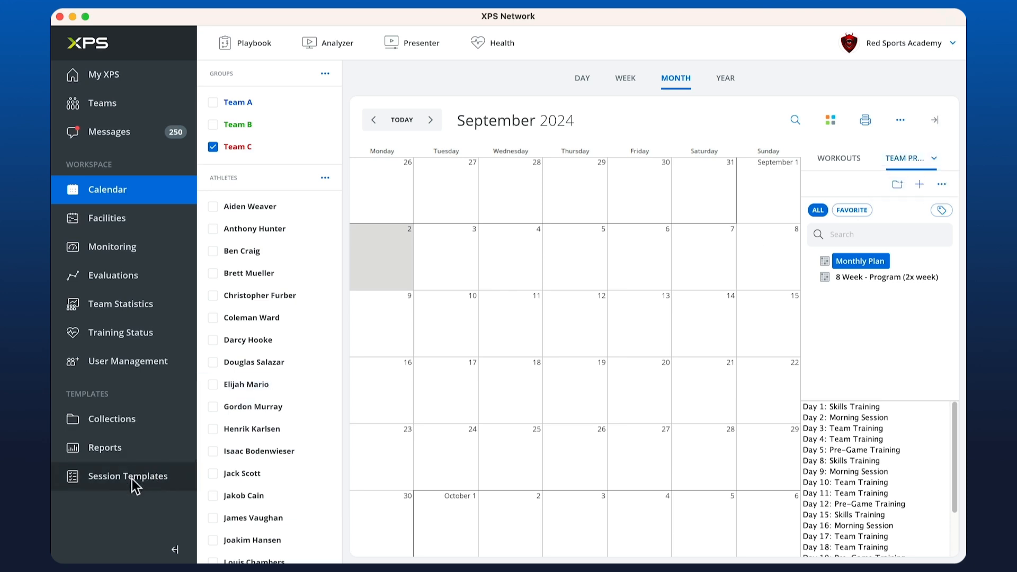
pyautogui.moveTo(106, 494)
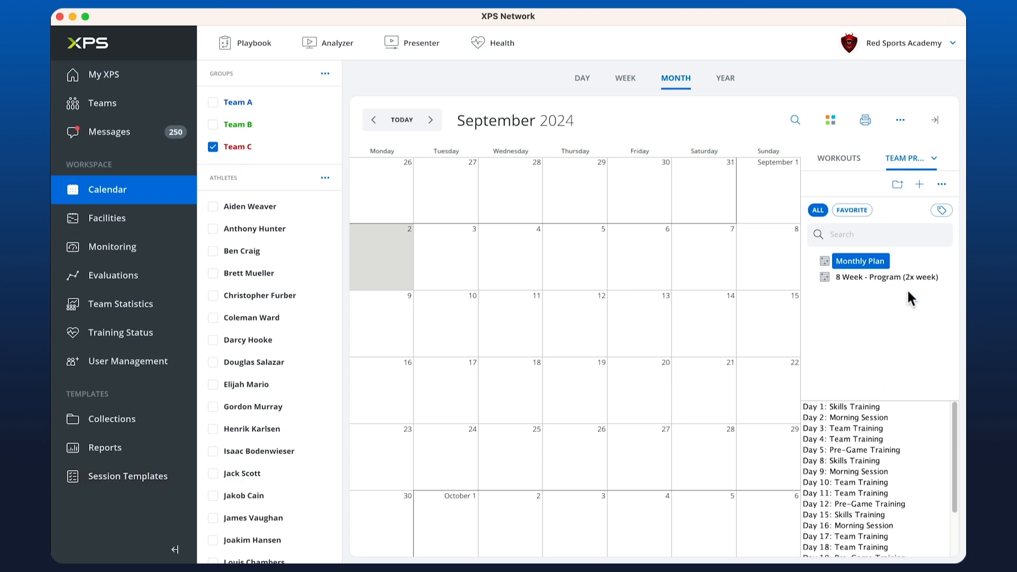
pyautogui.moveTo(618, 275)
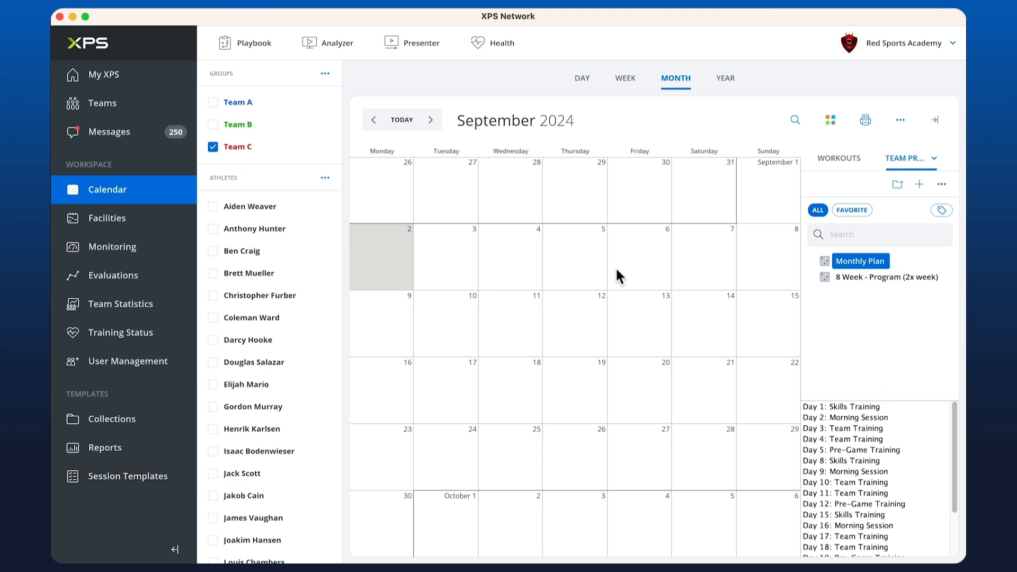
pyautogui.moveTo(459, 263)
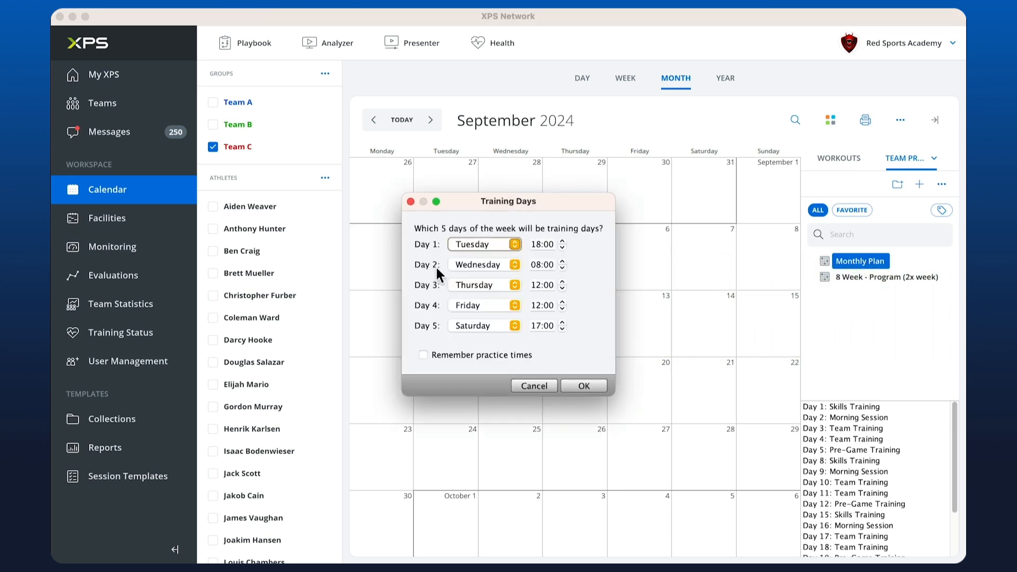
pyautogui.click(583, 385)
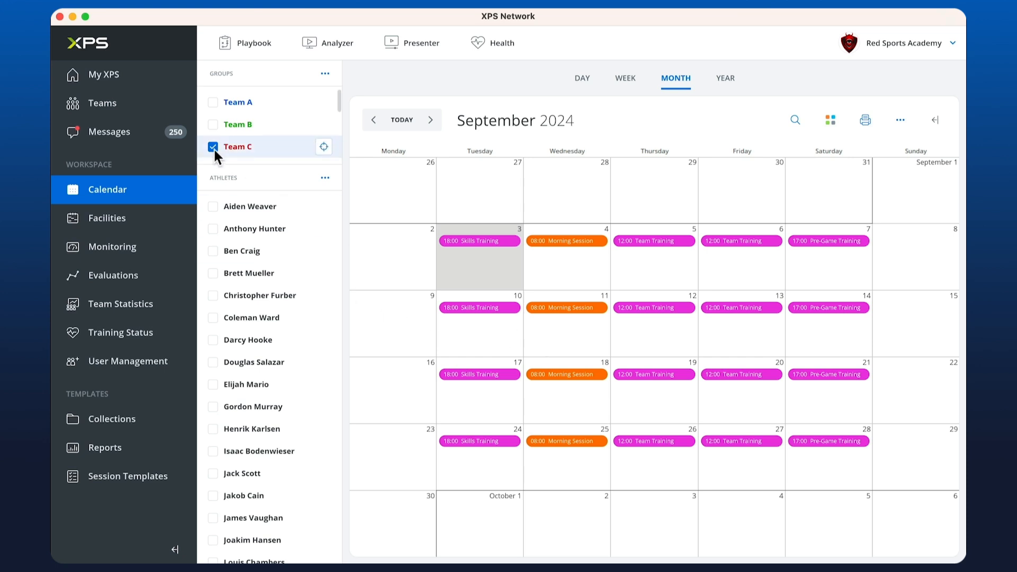
# Swap the calendar from Team C to Team B, showing its six athletes.
pyautogui.click(213, 146)
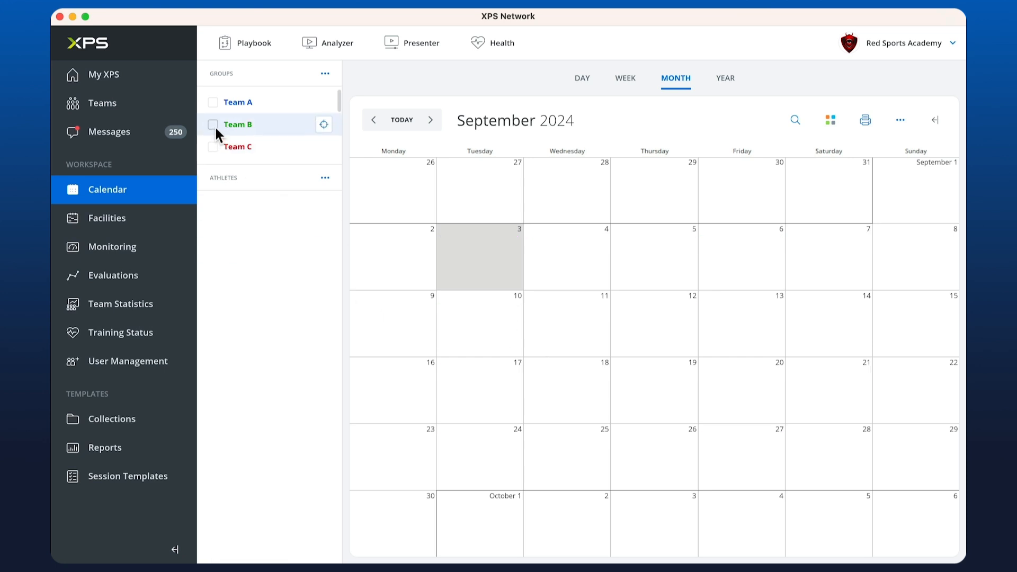
pyautogui.click(213, 125)
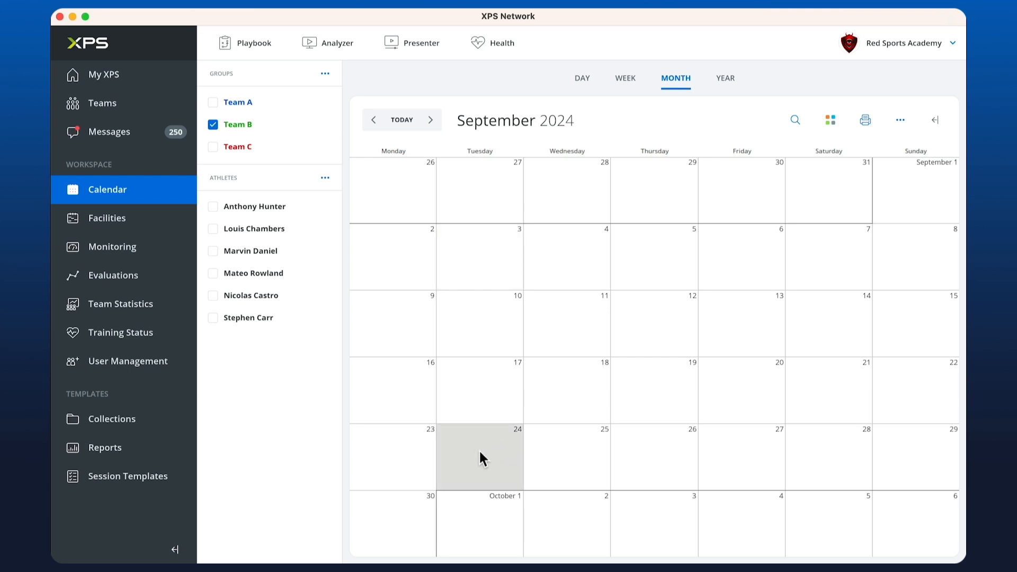
pyautogui.moveTo(469, 456)
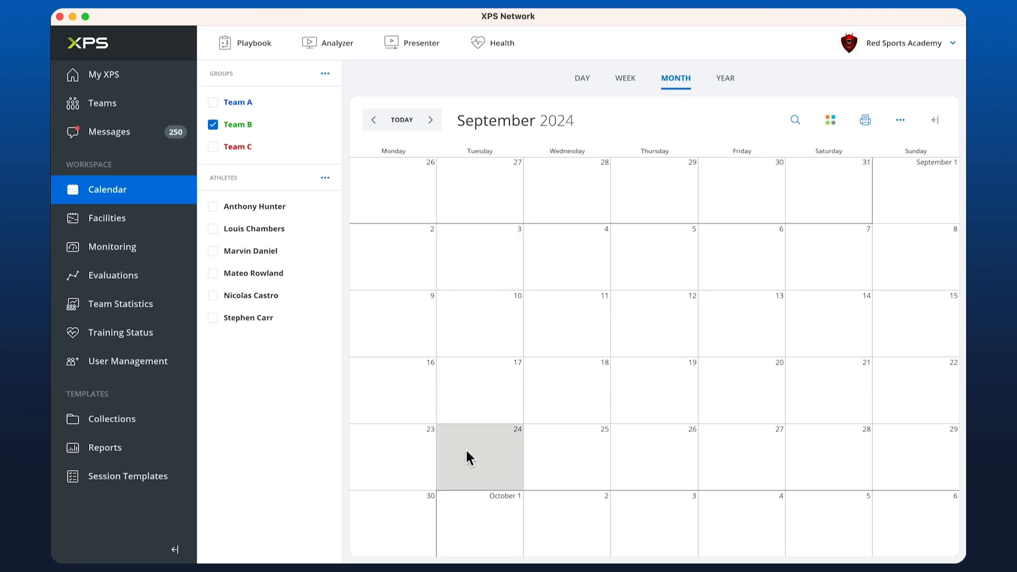
# Create a new Team B practice on 24 September 2024 via the day's context menu.
pyautogui.rightClick(469, 457)
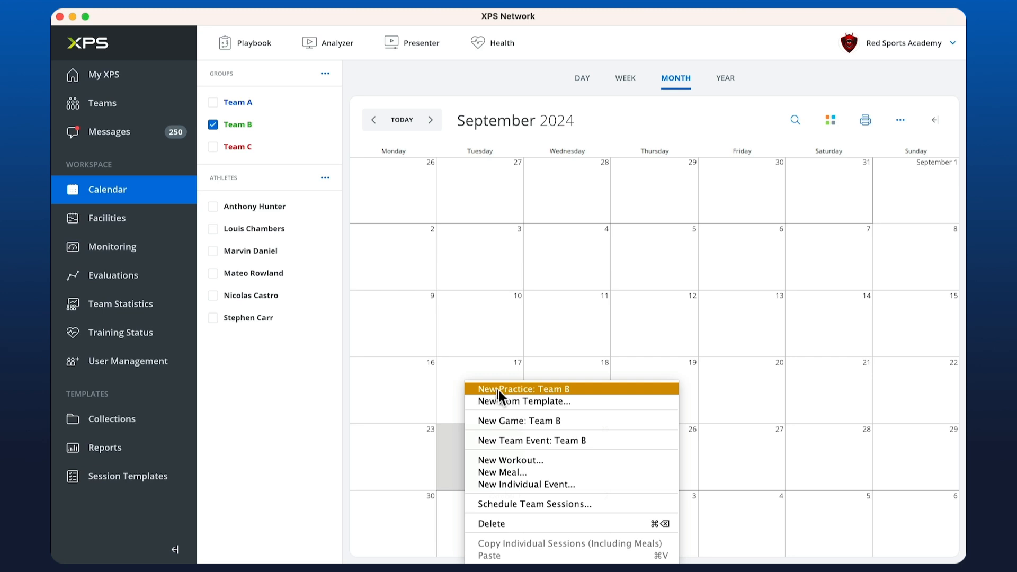
pyautogui.moveTo(510, 429)
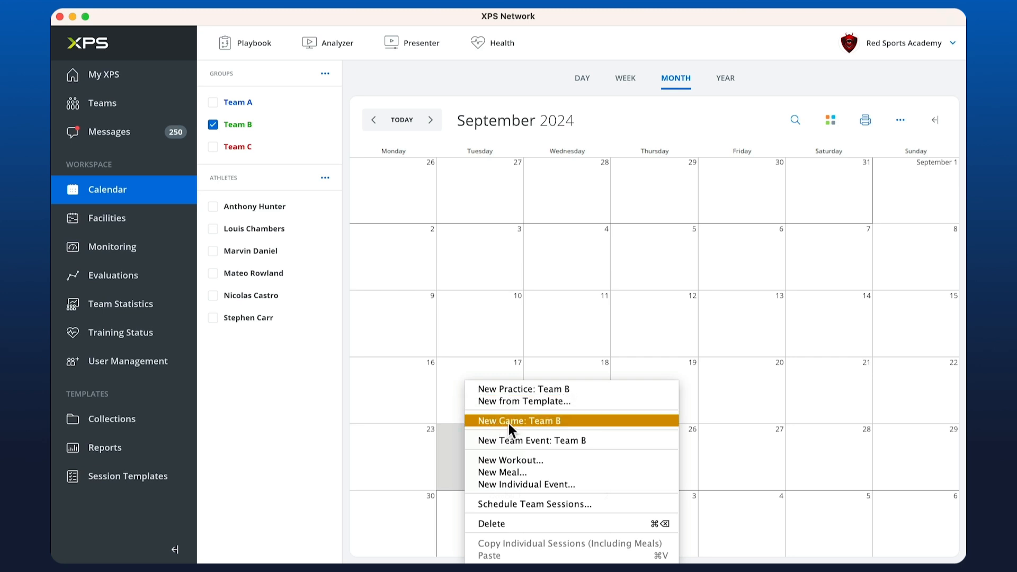
pyautogui.moveTo(525, 446)
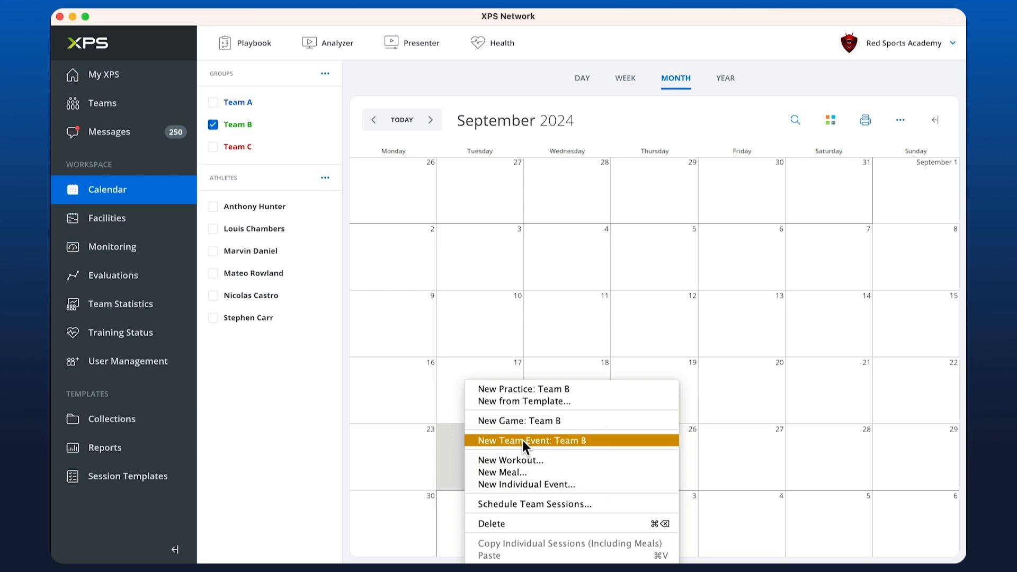
pyautogui.moveTo(502, 394)
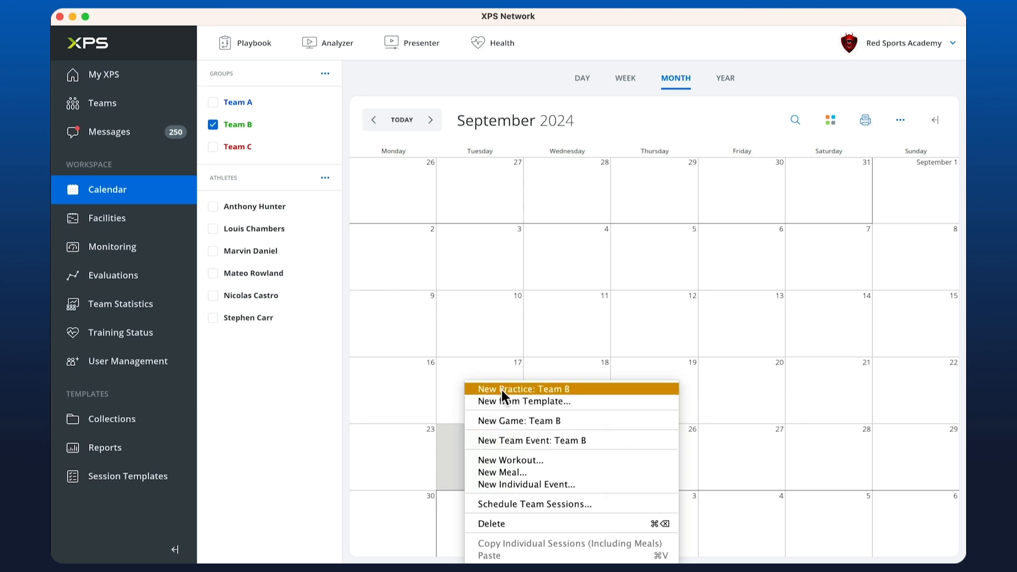
pyautogui.click(522, 388)
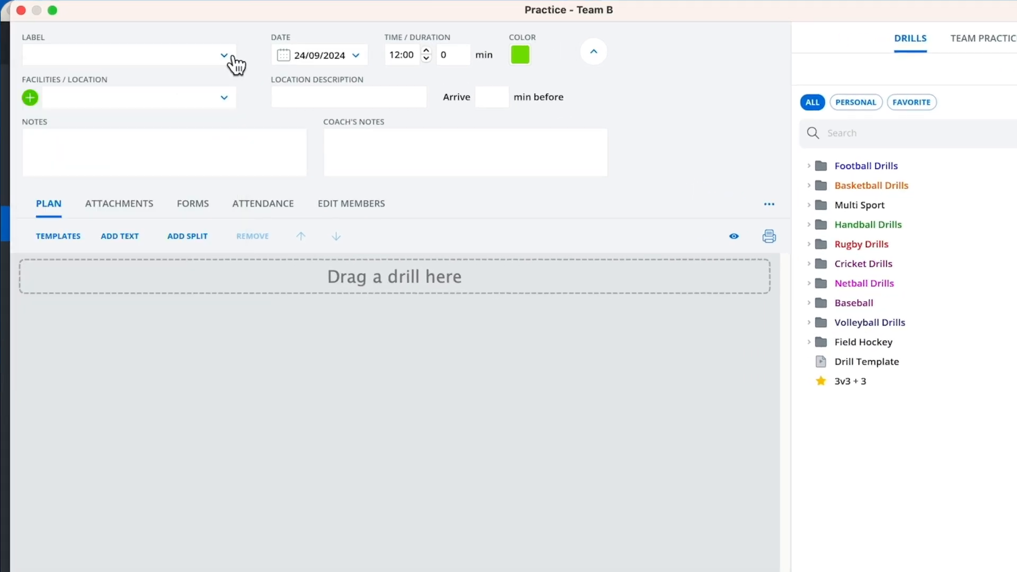
# Label the practice Afternoon Training at the Local Oval facility, Field 3.
pyautogui.click(224, 55)
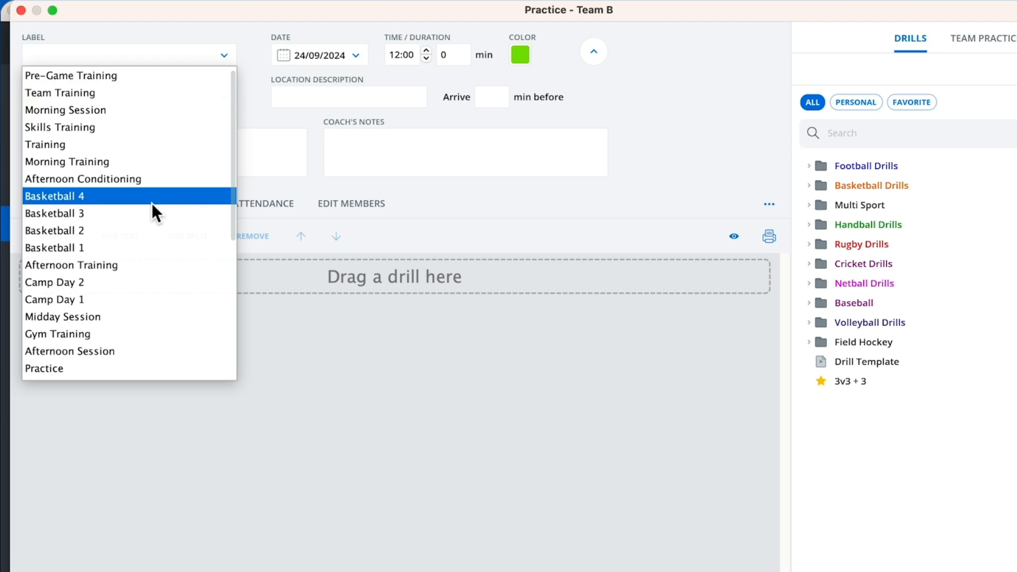
pyautogui.moveTo(94, 187)
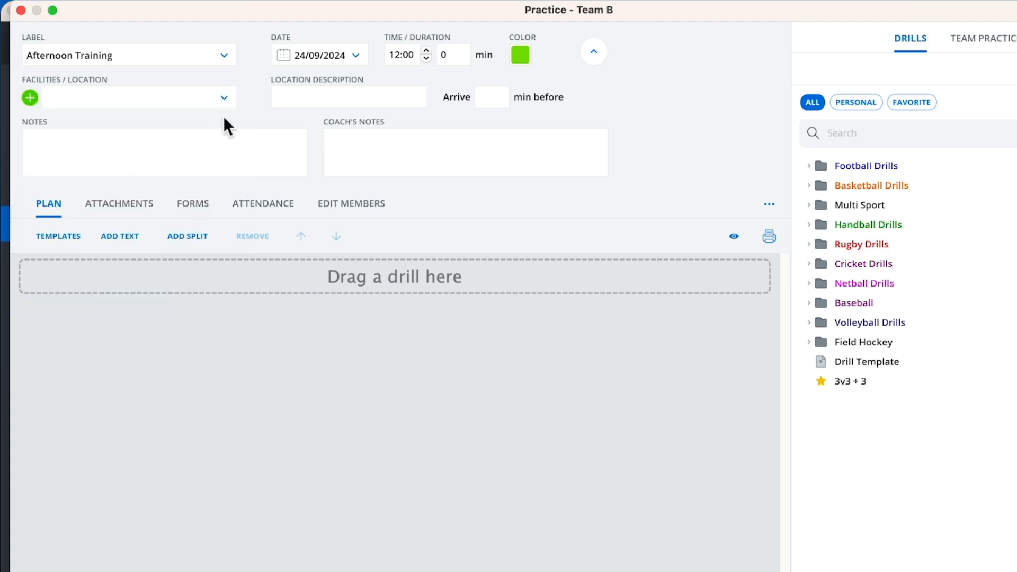
pyautogui.click(223, 98)
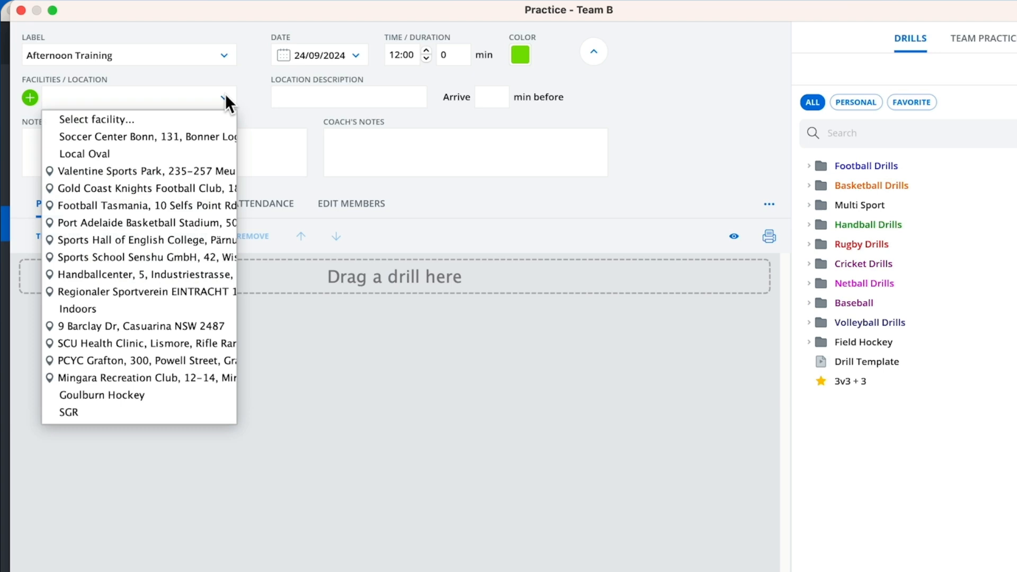
pyautogui.click(84, 154)
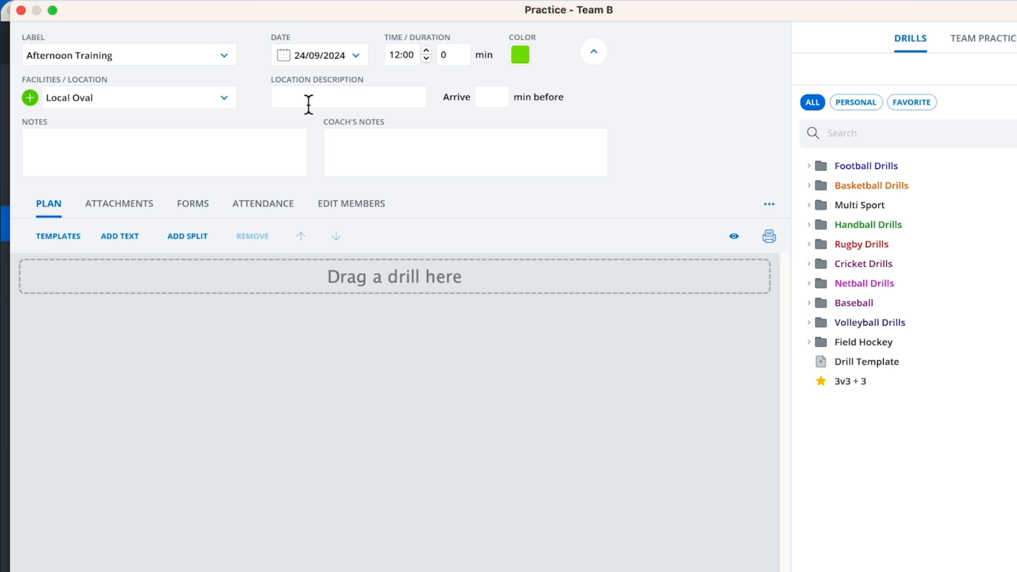
pyautogui.write('F')
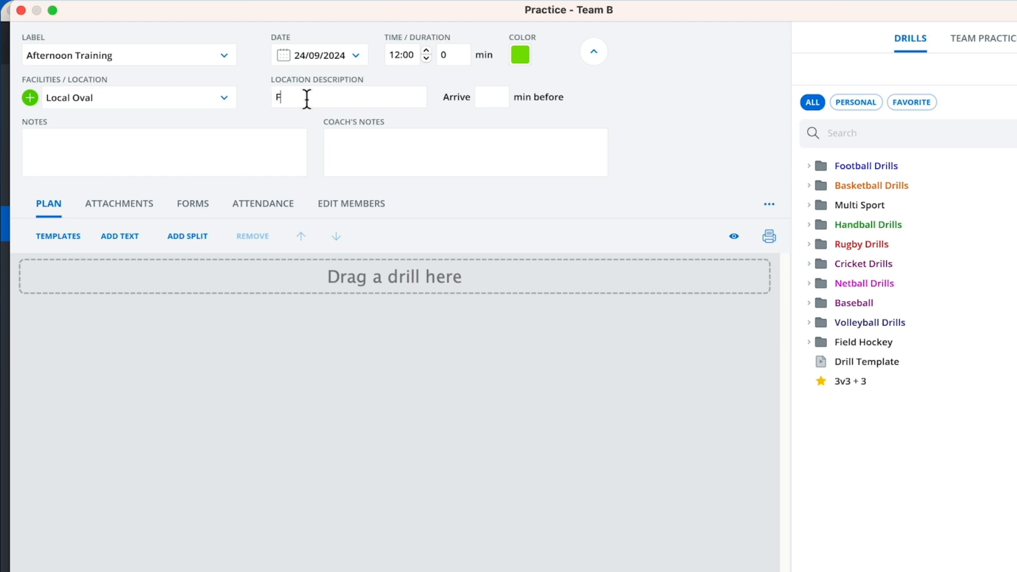
pyautogui.write('ield 3')
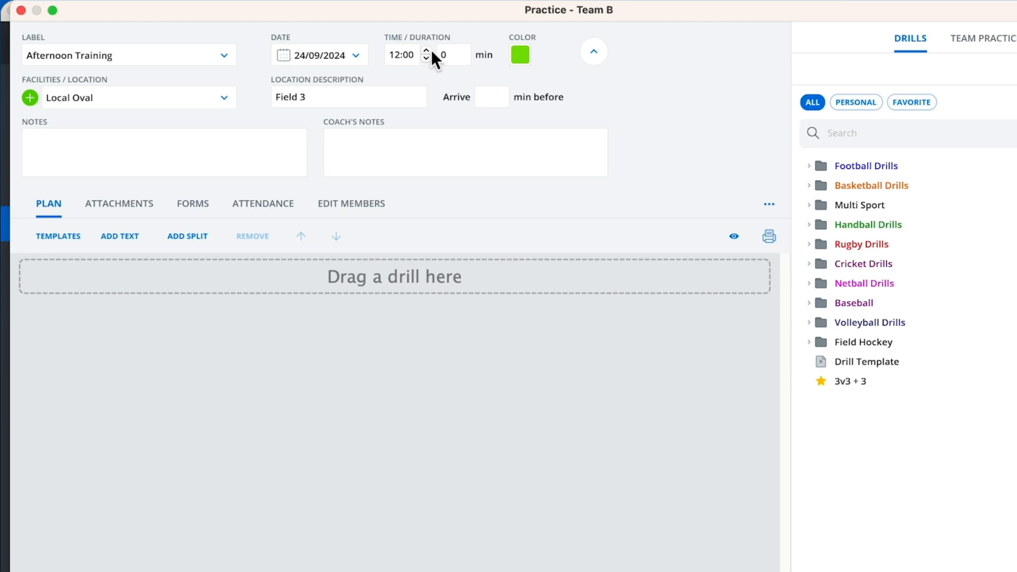
# Set start 14:00, duration 45, arrival 5 minutes early, and a water-bottle note.
pyautogui.click(425, 51)
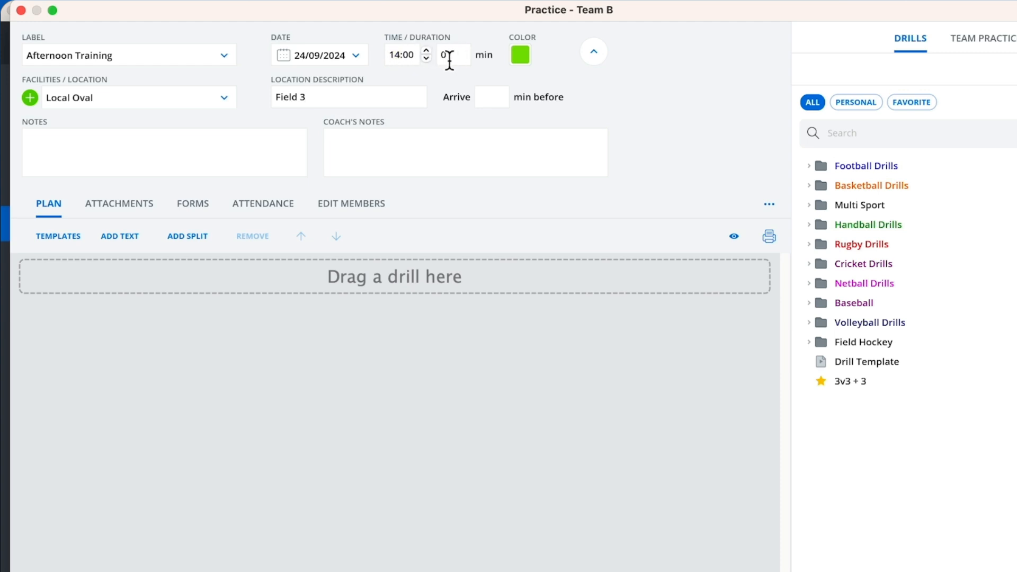
pyautogui.write('45')
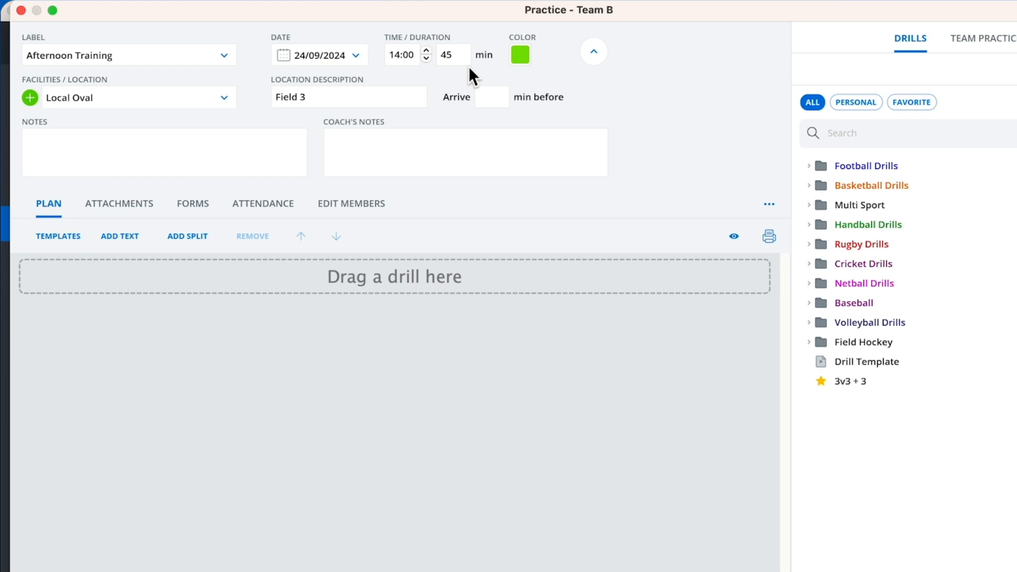
pyautogui.click(491, 97)
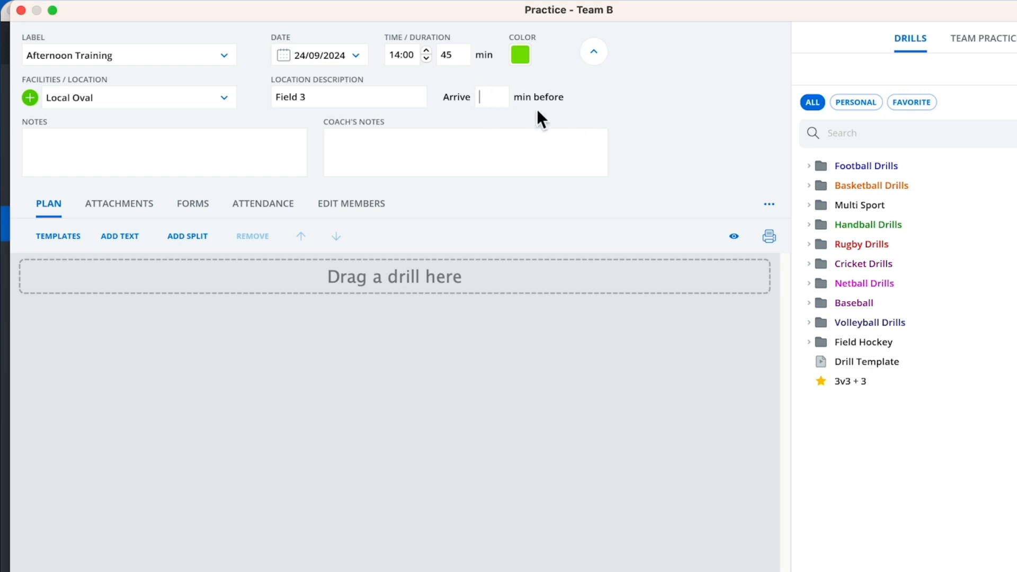
pyautogui.write('5')
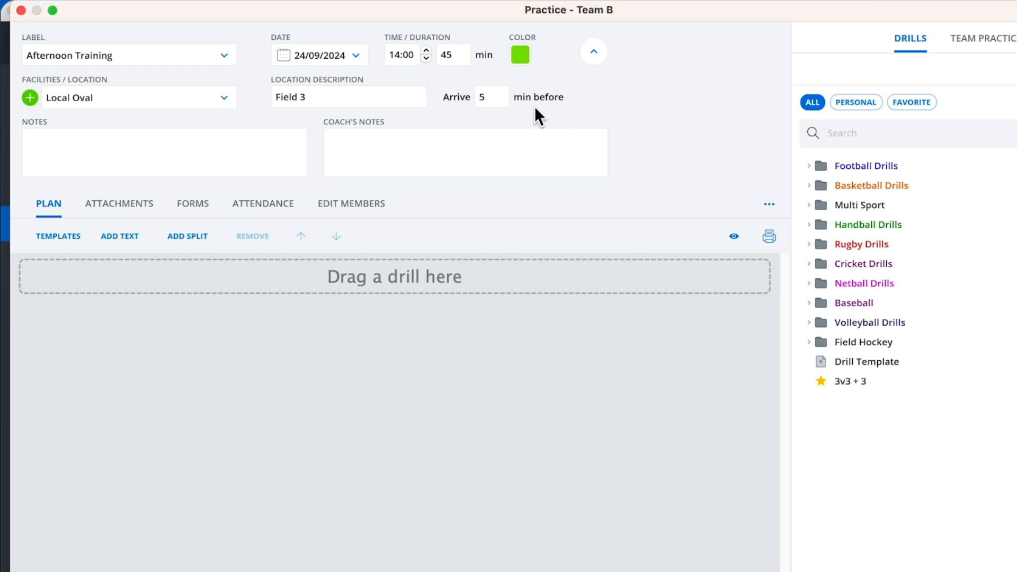
pyautogui.moveTo(172, 177)
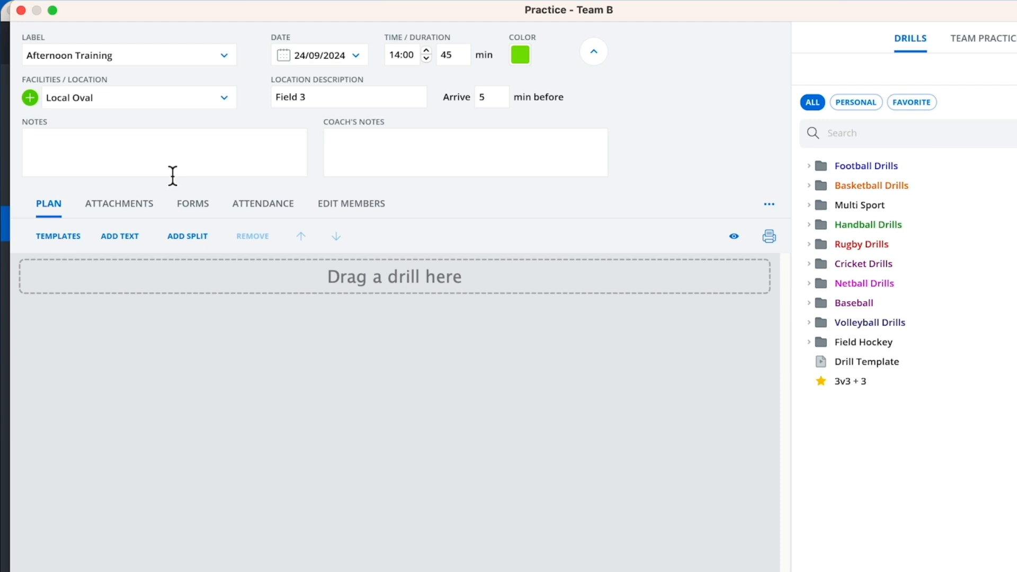
pyautogui.write('Bring')
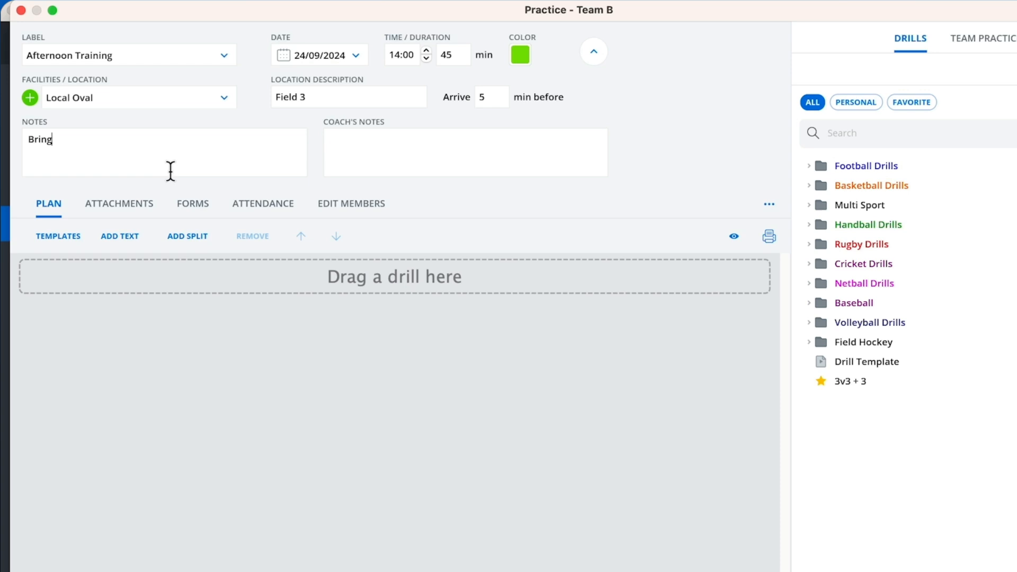
pyautogui.write('a water b')
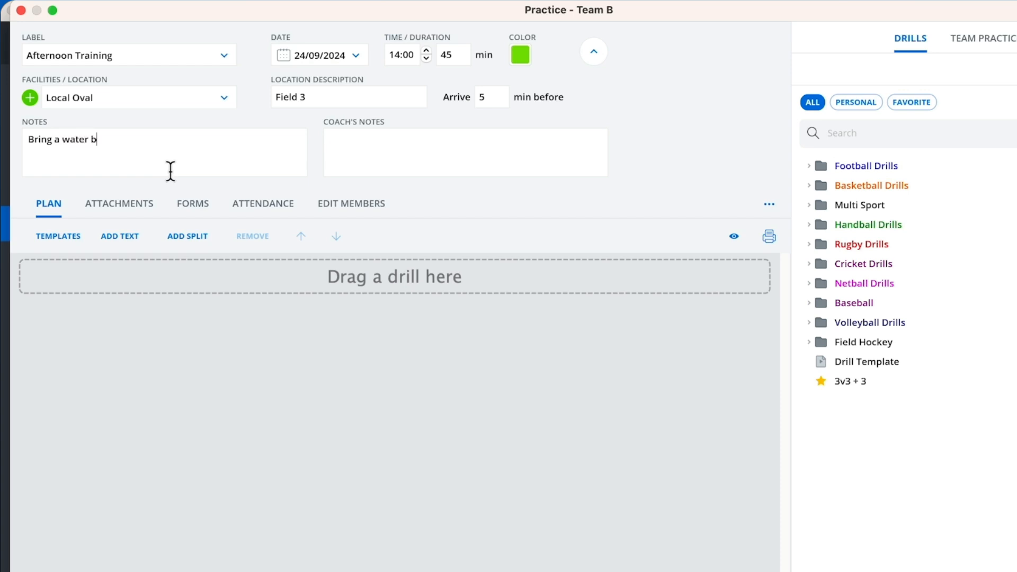
pyautogui.write('ottle')
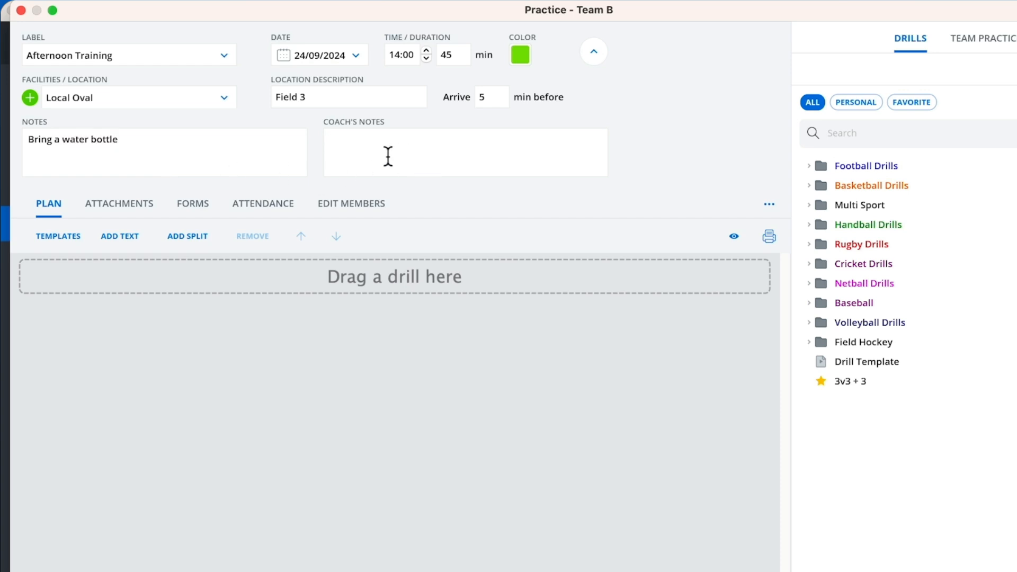
pyautogui.moveTo(389, 154)
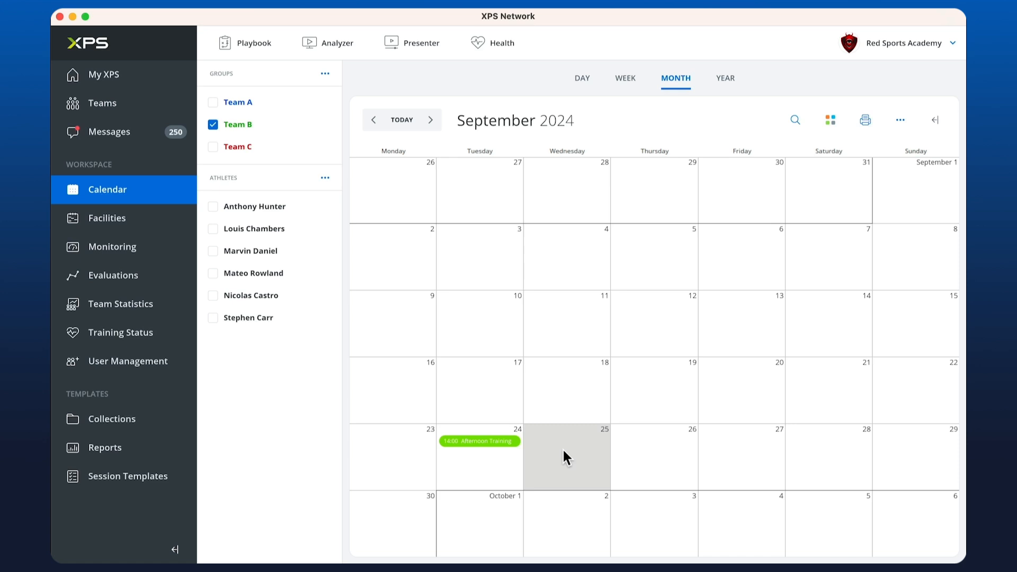
pyautogui.moveTo(515, 465)
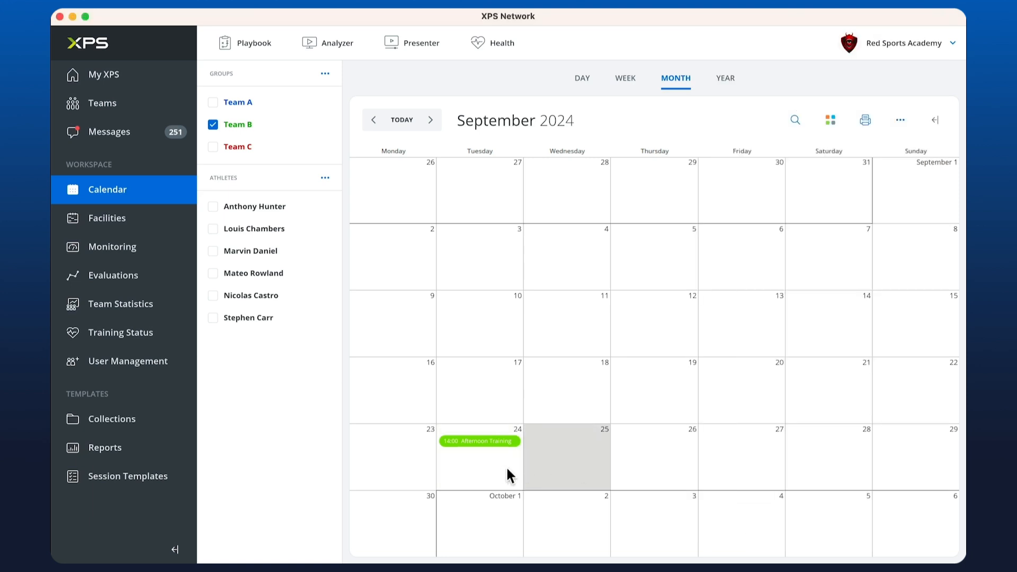
pyautogui.moveTo(488, 439)
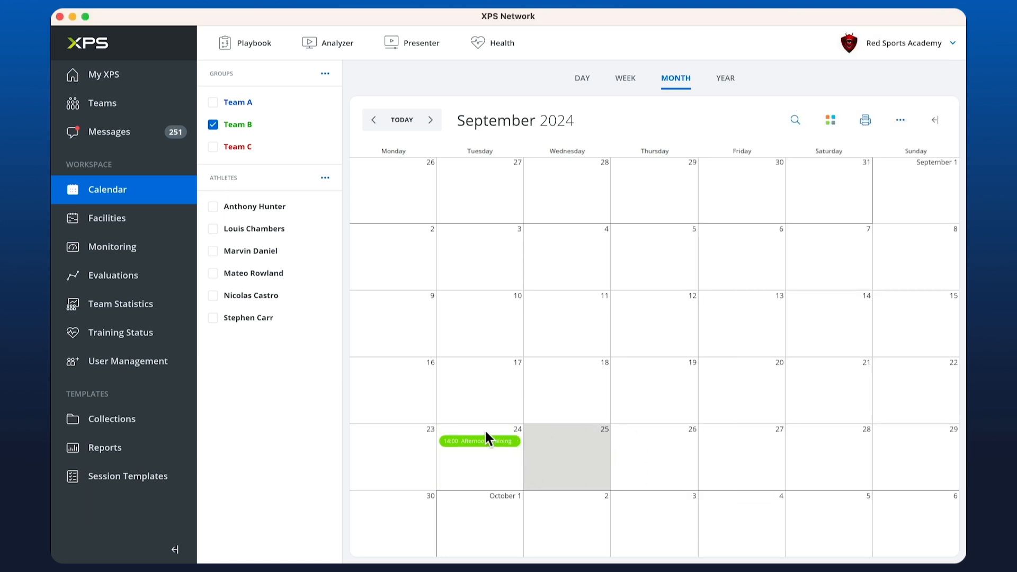
pyautogui.moveTo(470, 454)
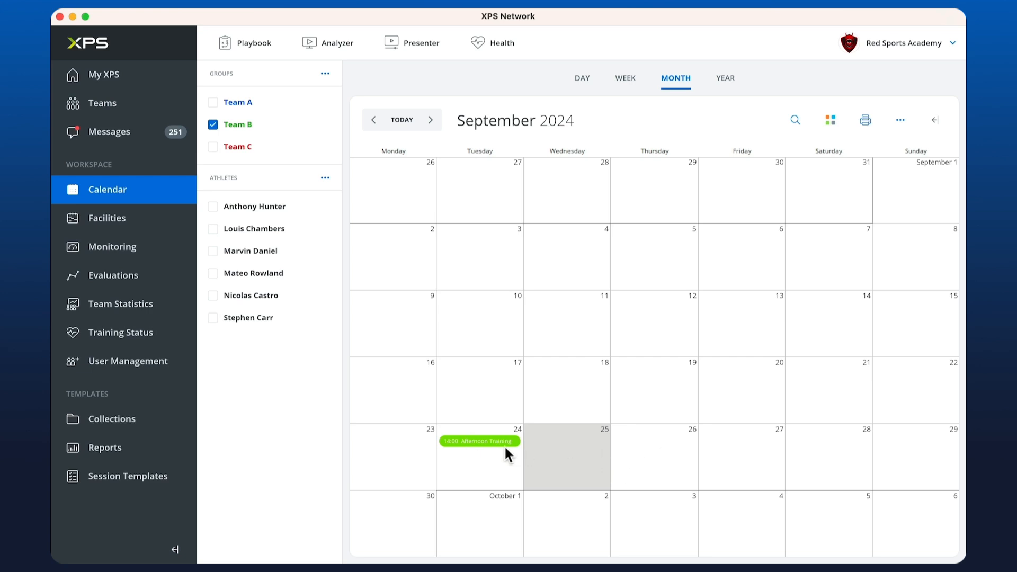
# Copy Team B's Afternoon Training from 24 September and paste it onto 26 September.
pyautogui.rightClick(479, 441)
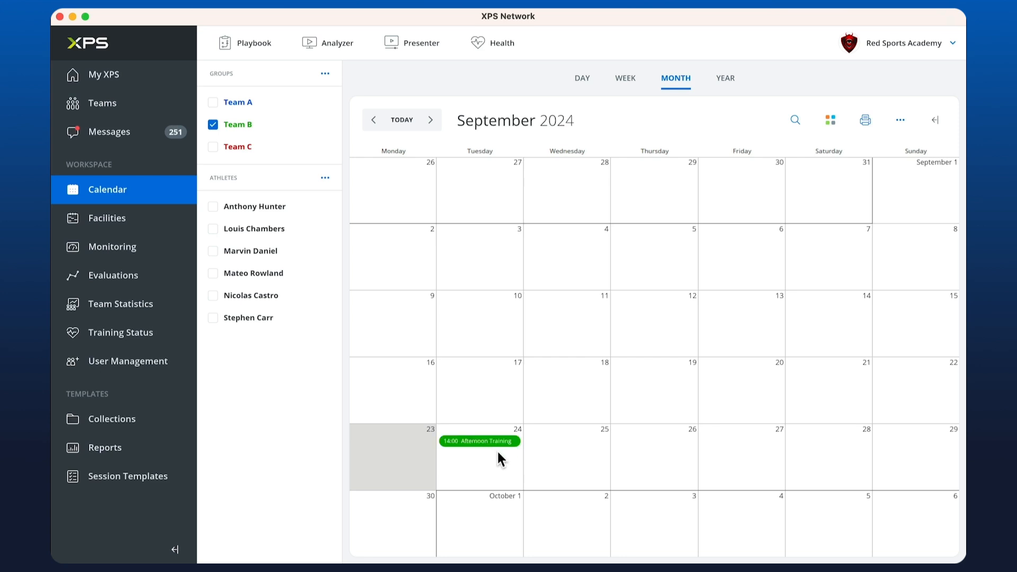
pyautogui.moveTo(555, 456)
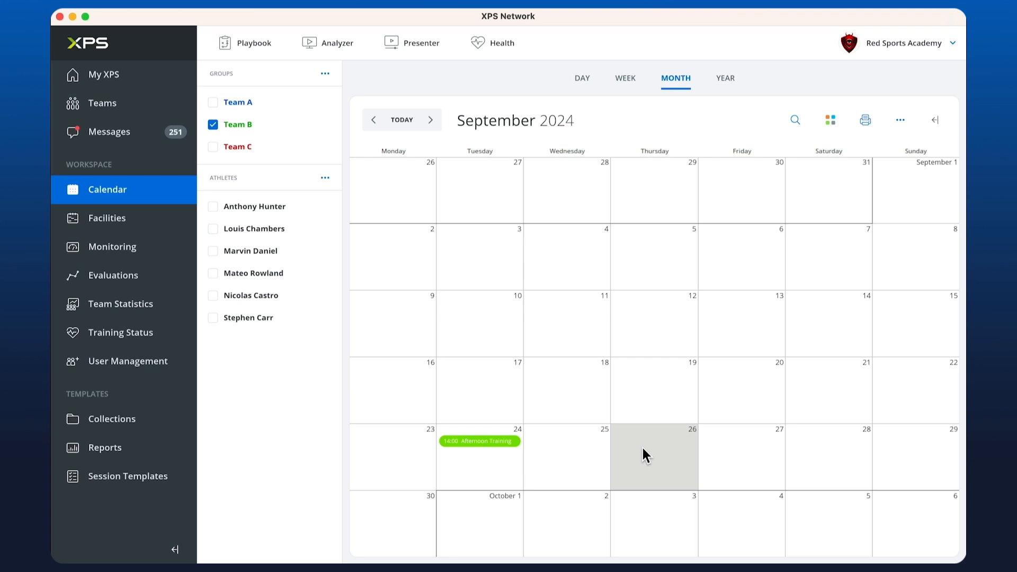
pyautogui.rightClick(653, 455)
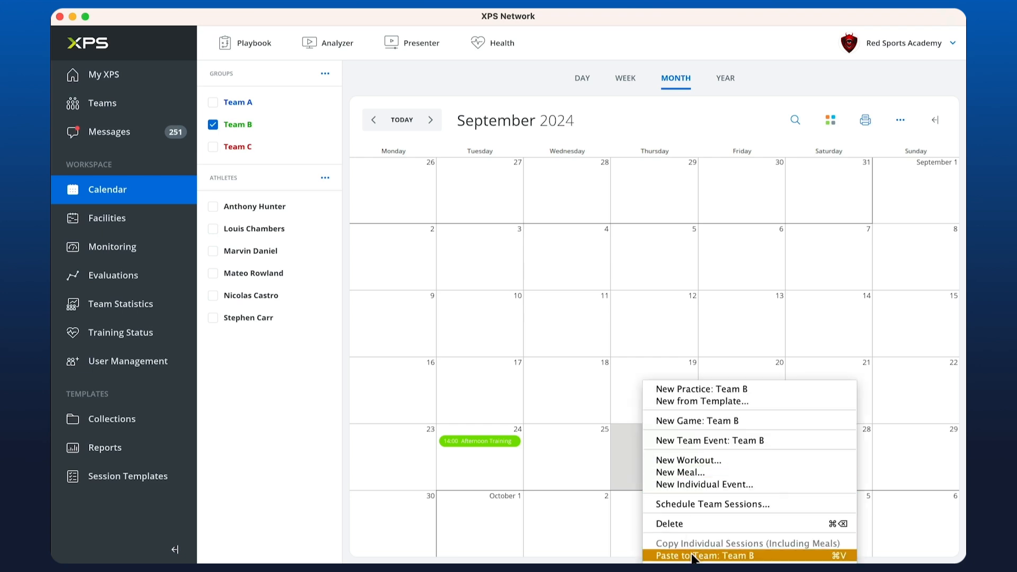
pyautogui.click(713, 555)
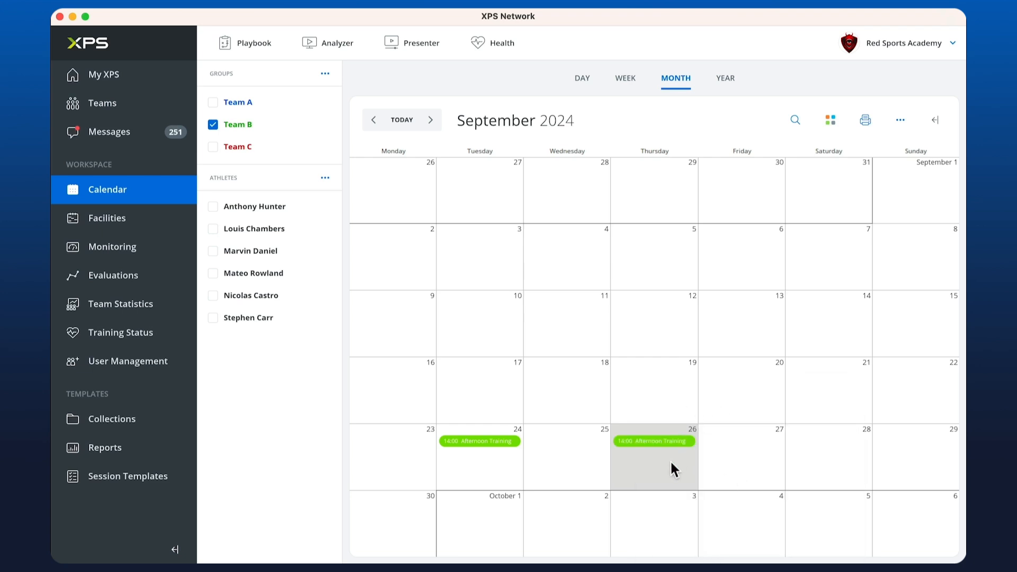
pyautogui.moveTo(741, 448)
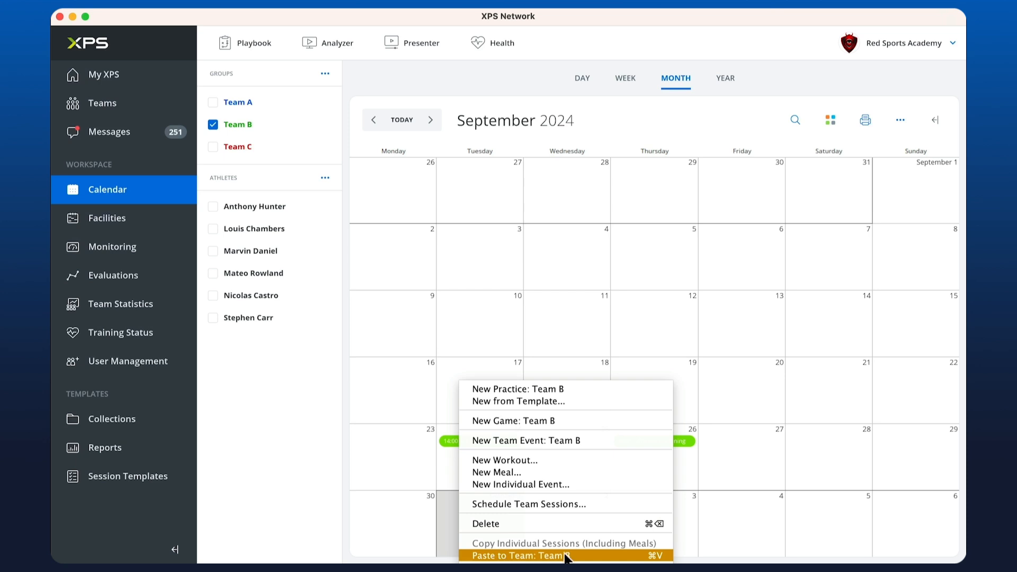
pyautogui.click(517, 555)
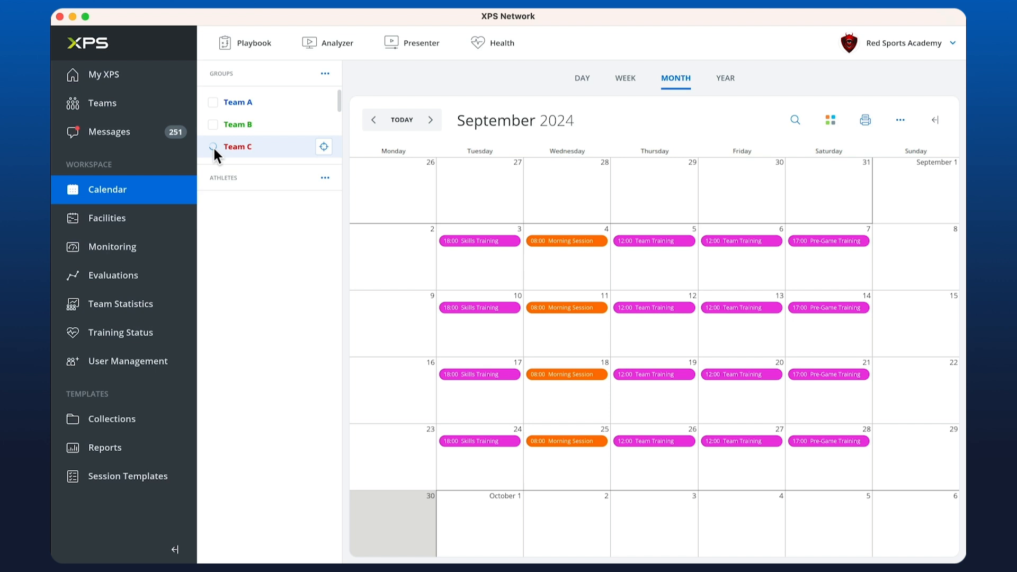
# Review Team C's pasted 1 October Afternoon Training, then return to Team B's calendar.
pyautogui.click(212, 147)
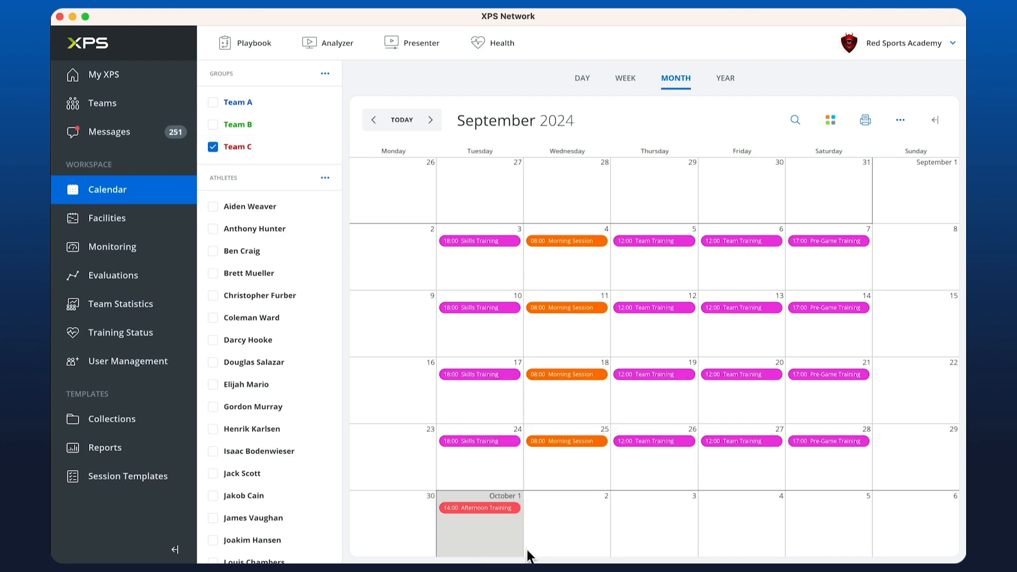
pyautogui.moveTo(496, 532)
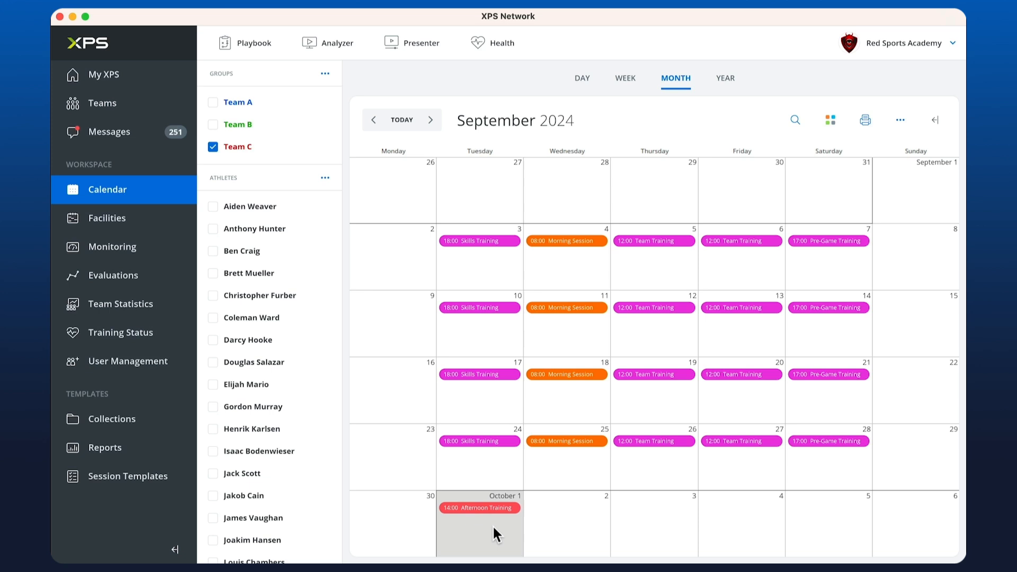
pyautogui.moveTo(484, 529)
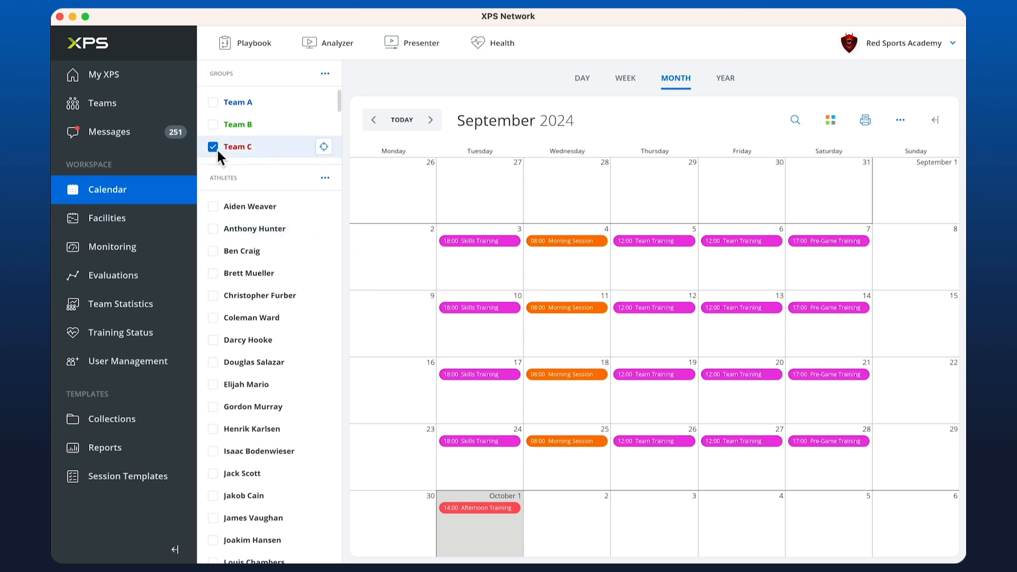
pyautogui.click(213, 124)
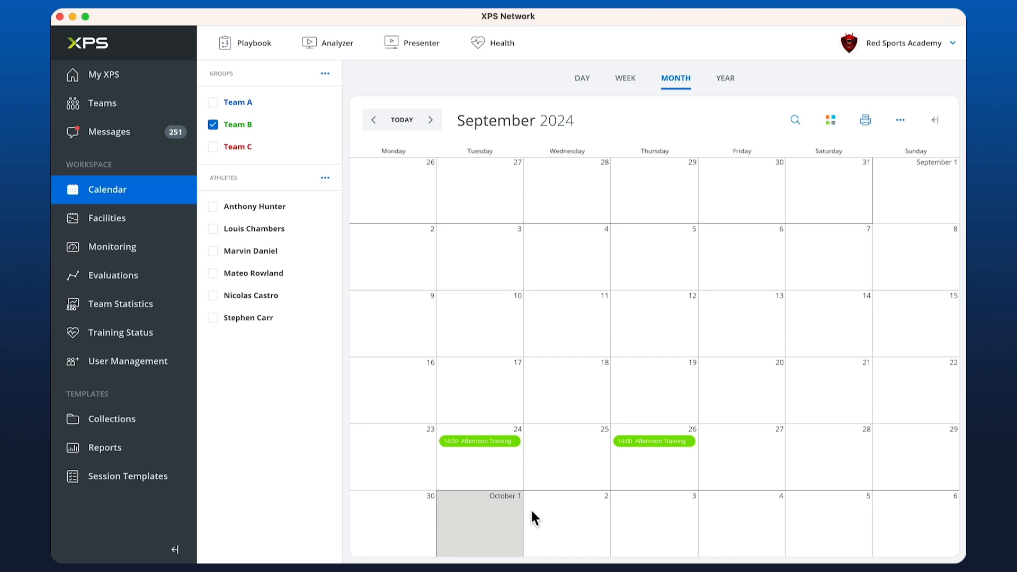
pyautogui.moveTo(648, 448)
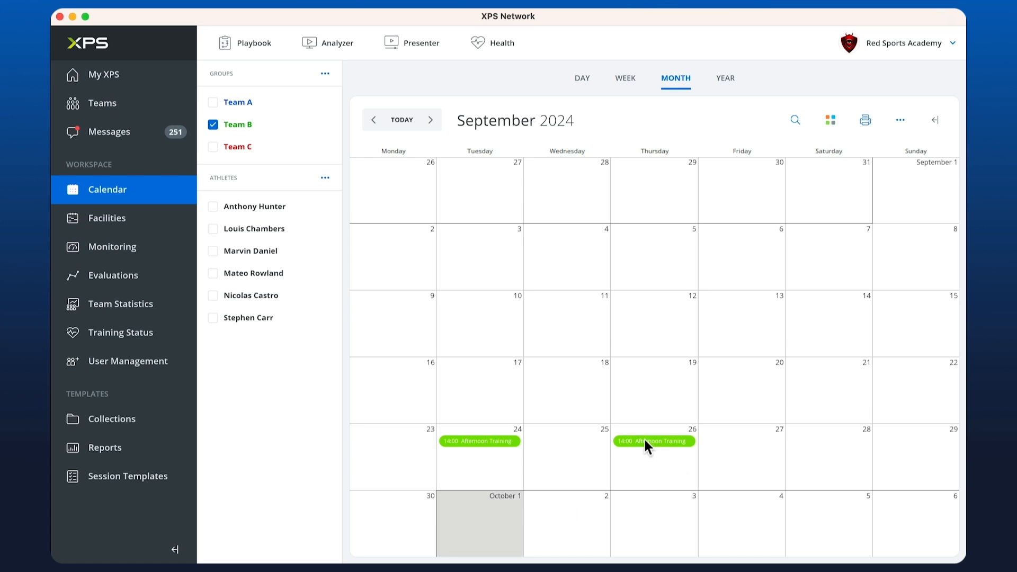
# Drag-copy the Afternoon Training onto 28 September and 1, 3 and 5 October.
pyautogui.moveTo(653, 441); pyautogui.dragTo(828, 441)
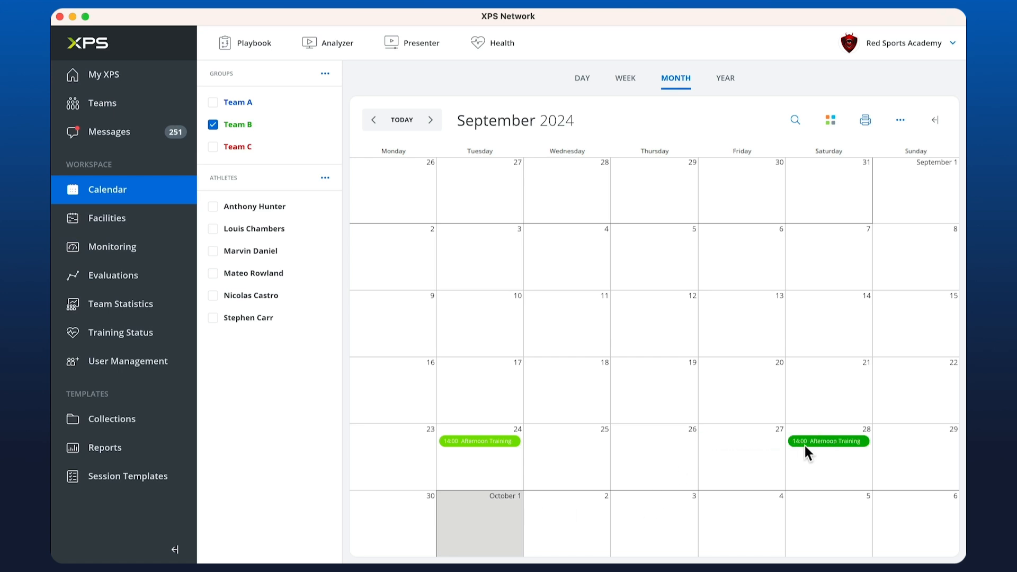
pyautogui.moveTo(828, 442); pyautogui.dragTo(654, 441)
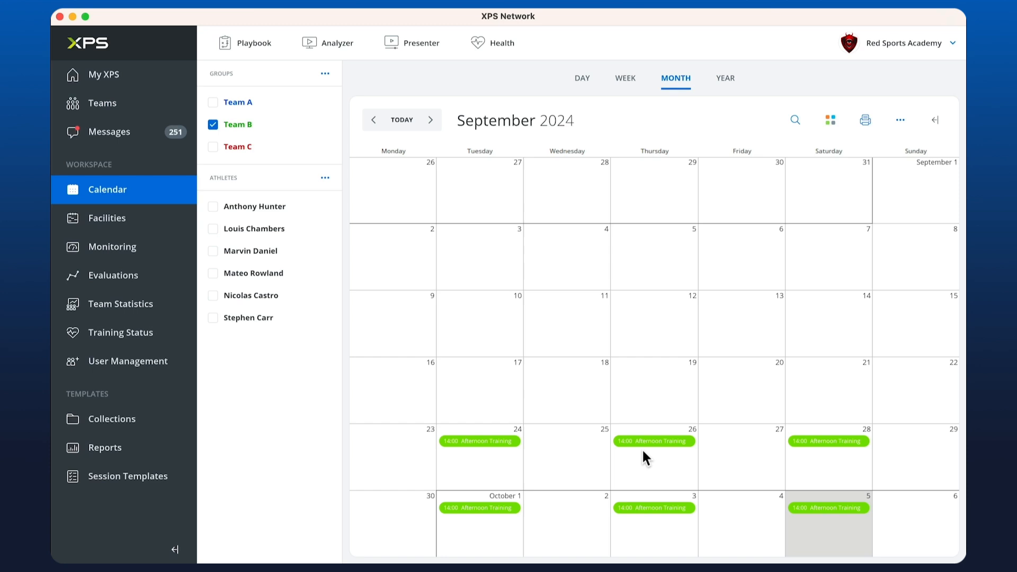
pyautogui.moveTo(653, 441)
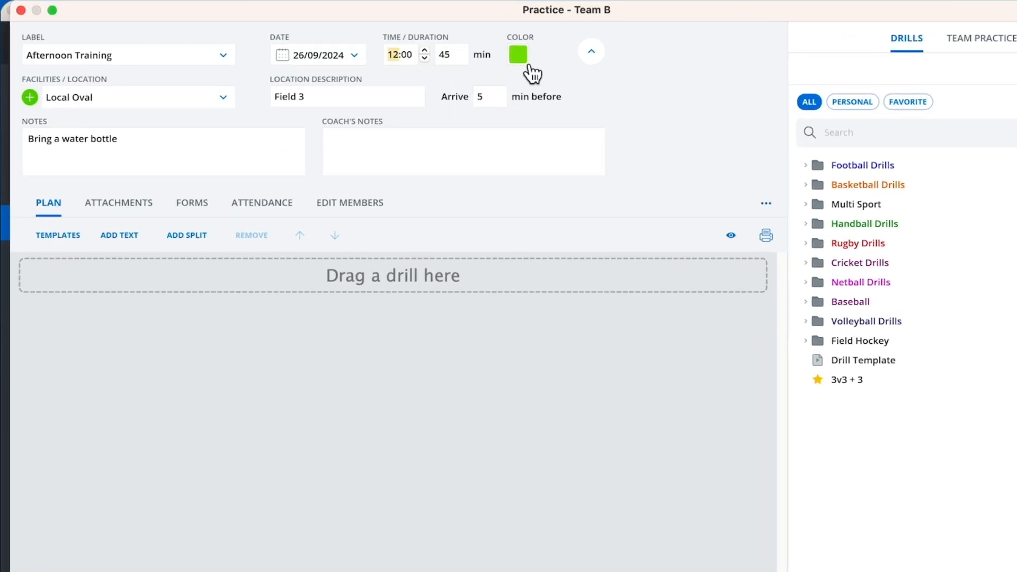
# Make the 26 September practice orange at 12:00, applying the change to 3 October too.
pyautogui.click(517, 54)
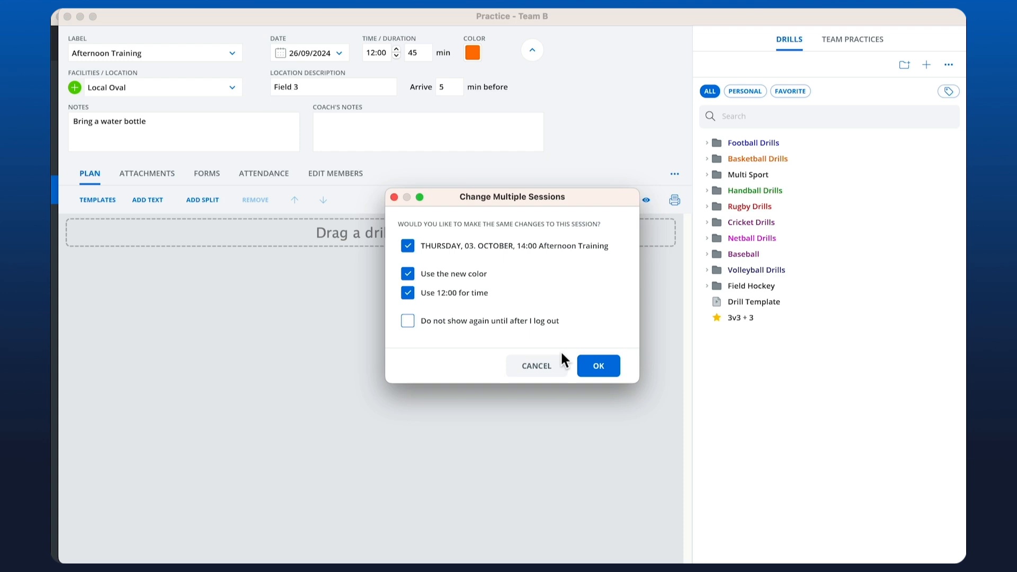
pyautogui.moveTo(508, 261)
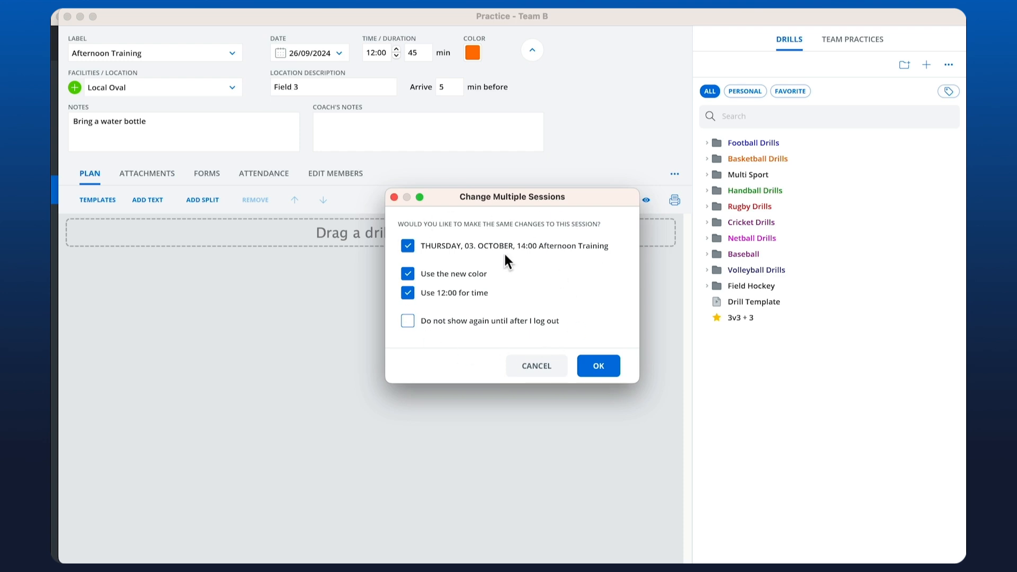
pyautogui.moveTo(555, 271)
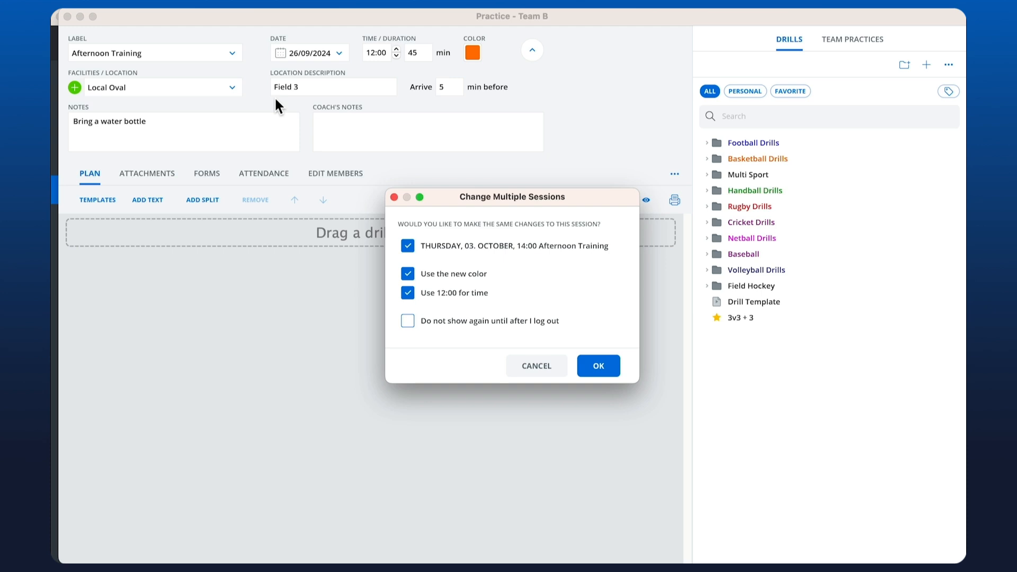
pyautogui.moveTo(485, 378)
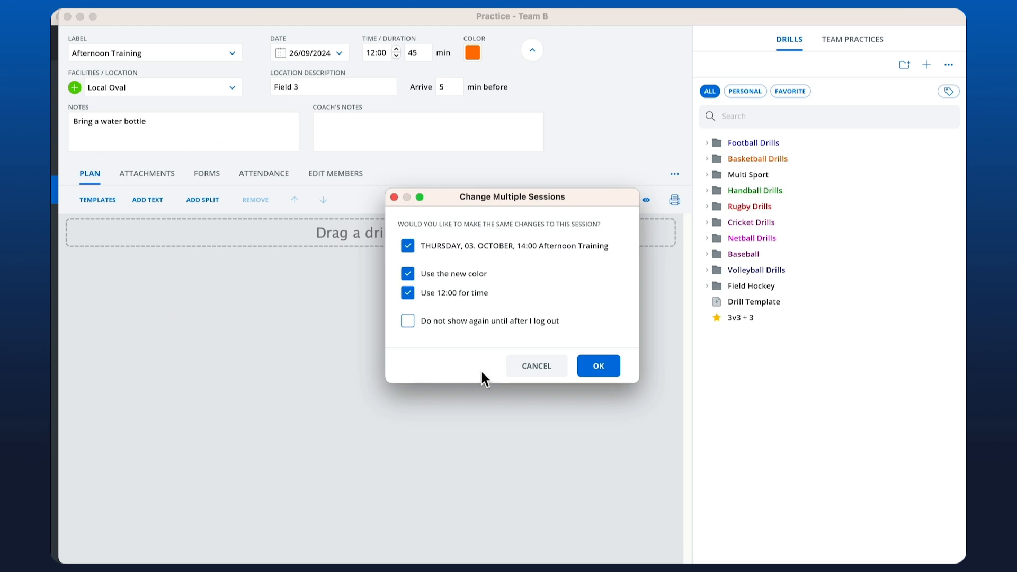
pyautogui.click(598, 365)
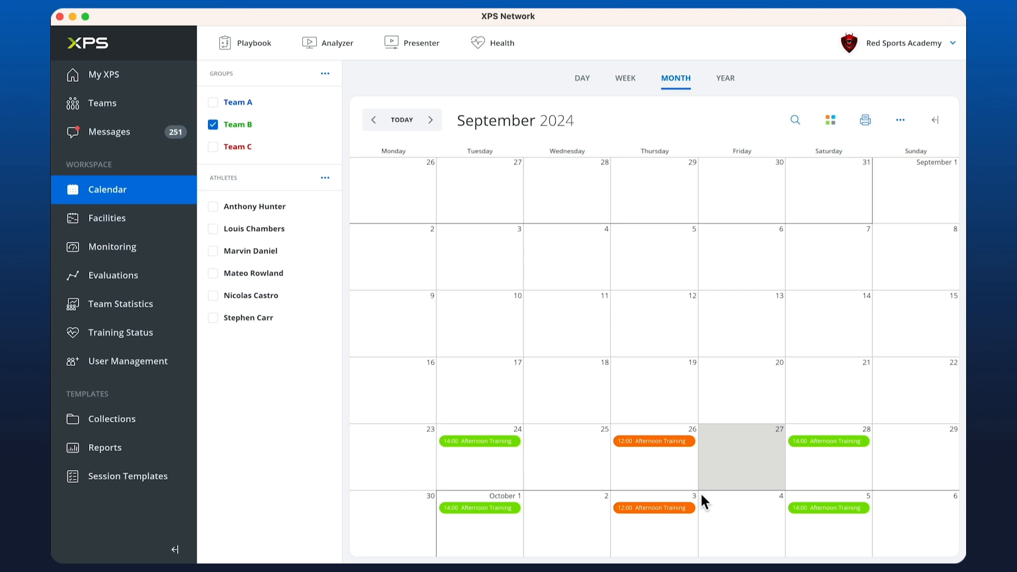
pyautogui.moveTo(734, 500)
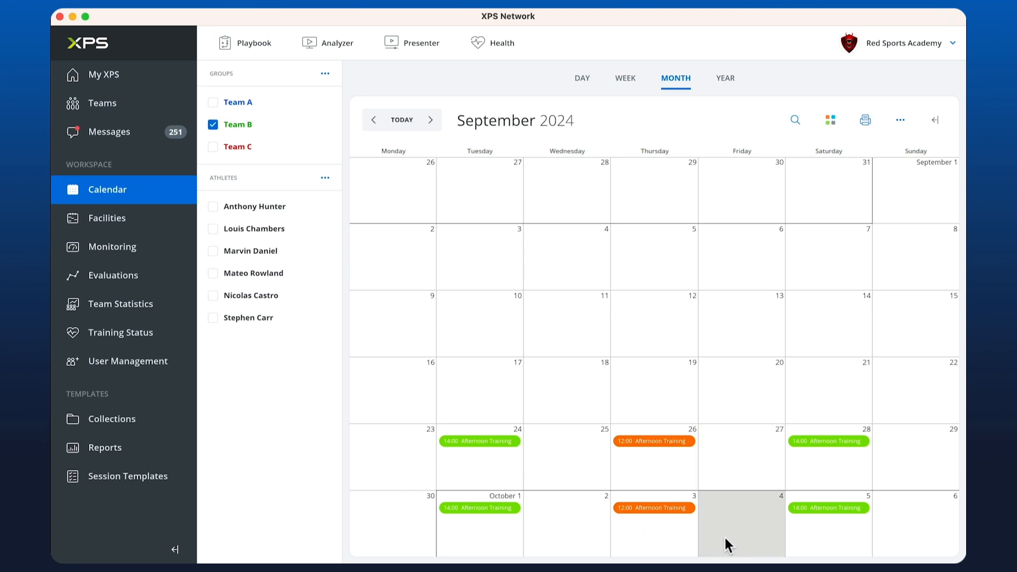
pyautogui.moveTo(747, 520)
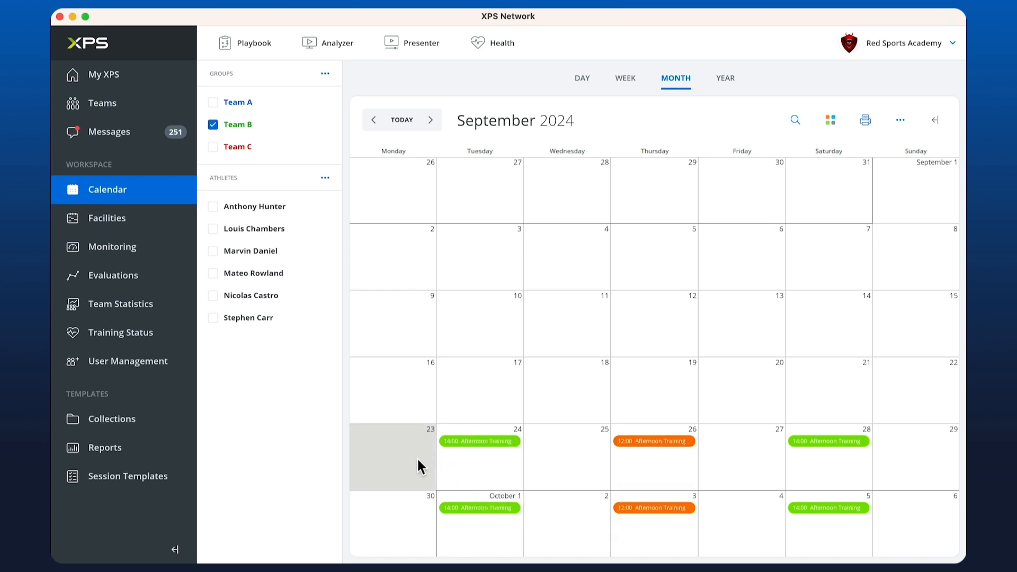
pyautogui.moveTo(916, 450)
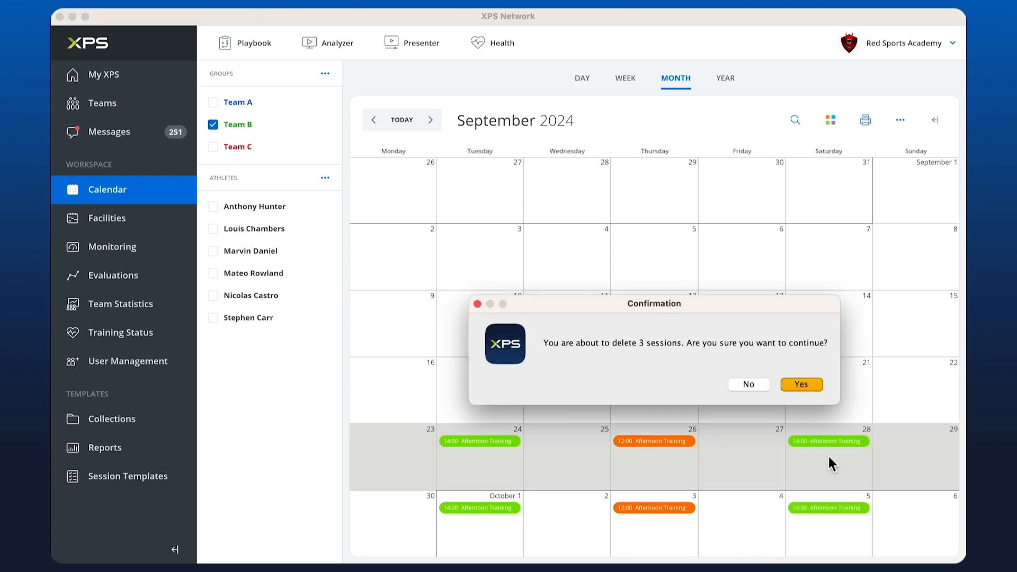
# Confirm deleting Team B's three Afternoon Training sessions of 24–28 September.
pyautogui.click(801, 384)
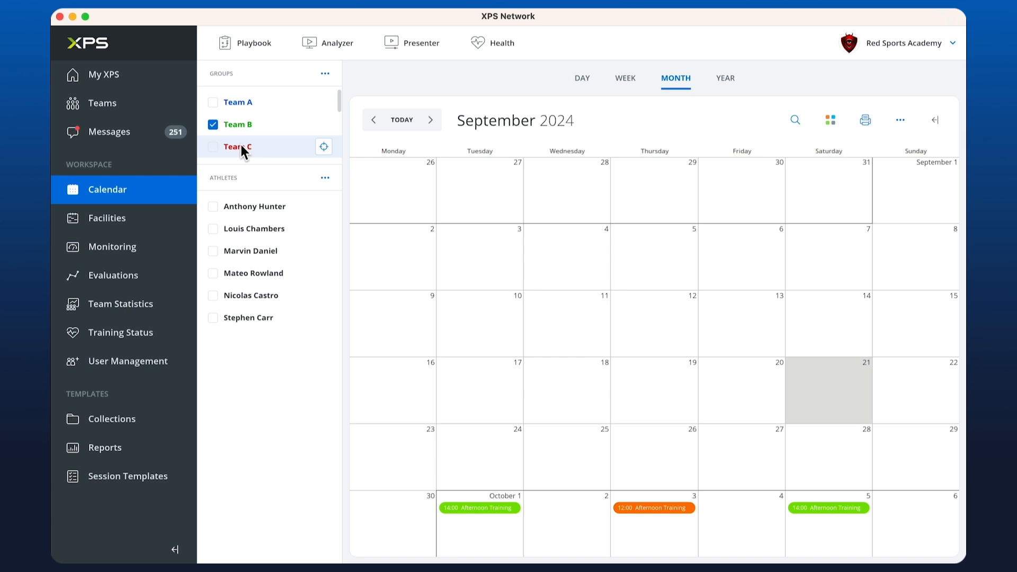
# Compare Team C's calendar, then make Team A the only selected team.
pyautogui.click(237, 147)
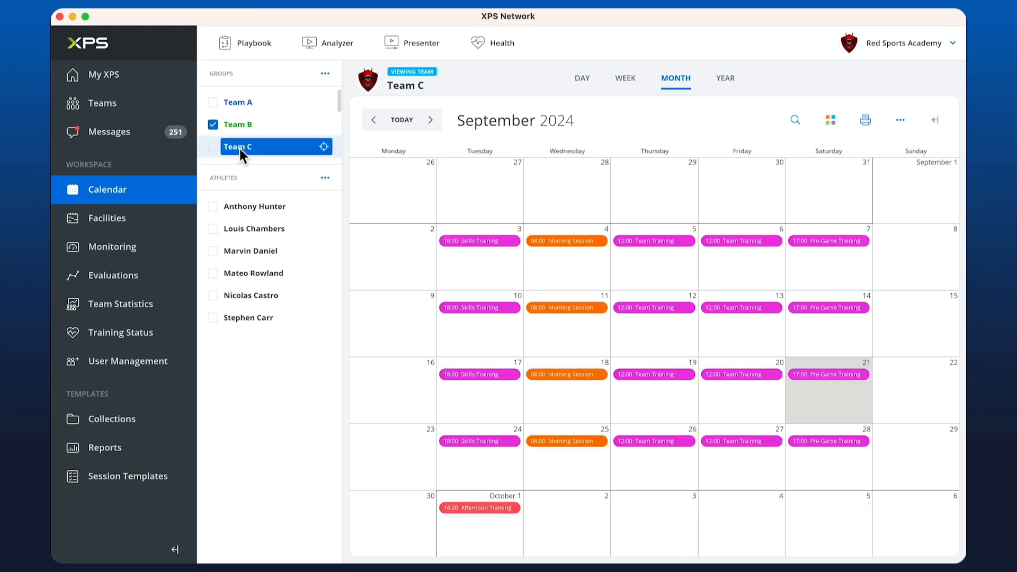
pyautogui.click(238, 146)
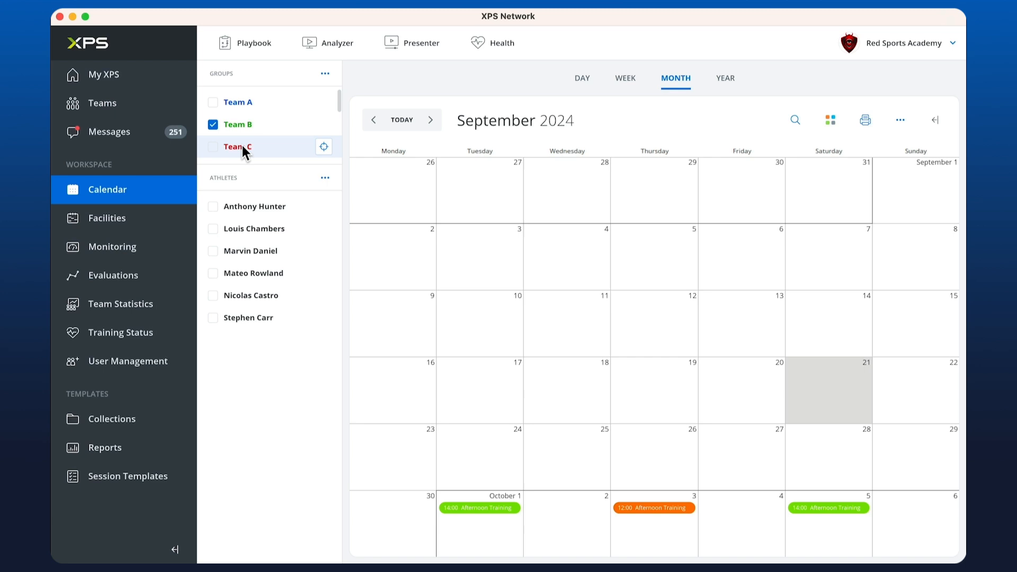
pyautogui.click(237, 147)
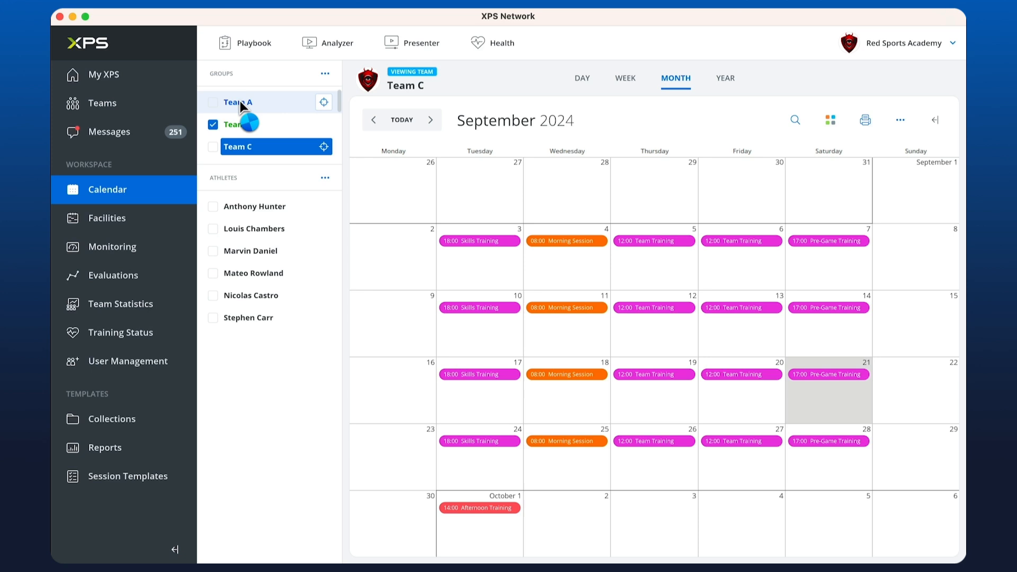
pyautogui.click(247, 102)
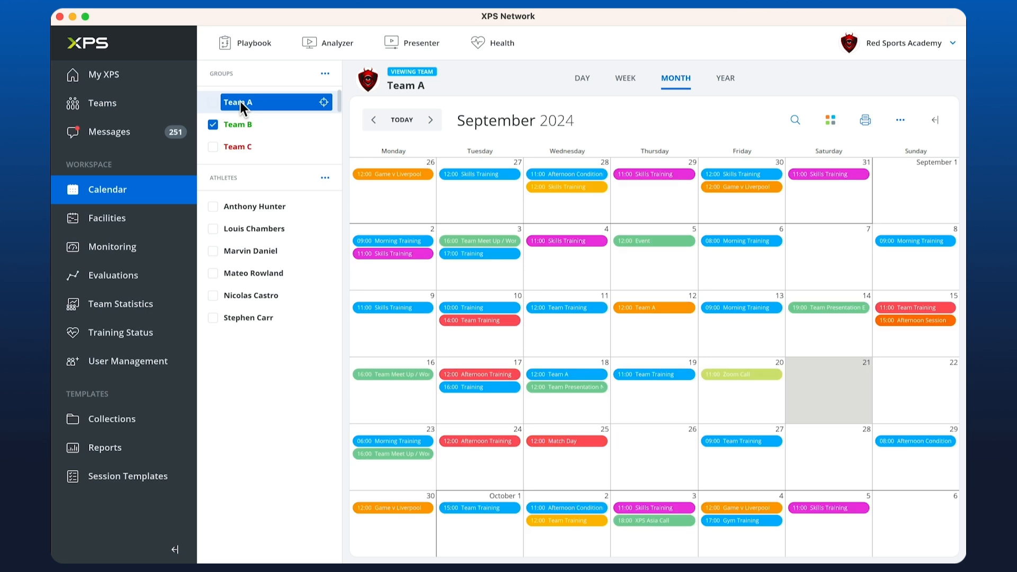
pyautogui.click(213, 102)
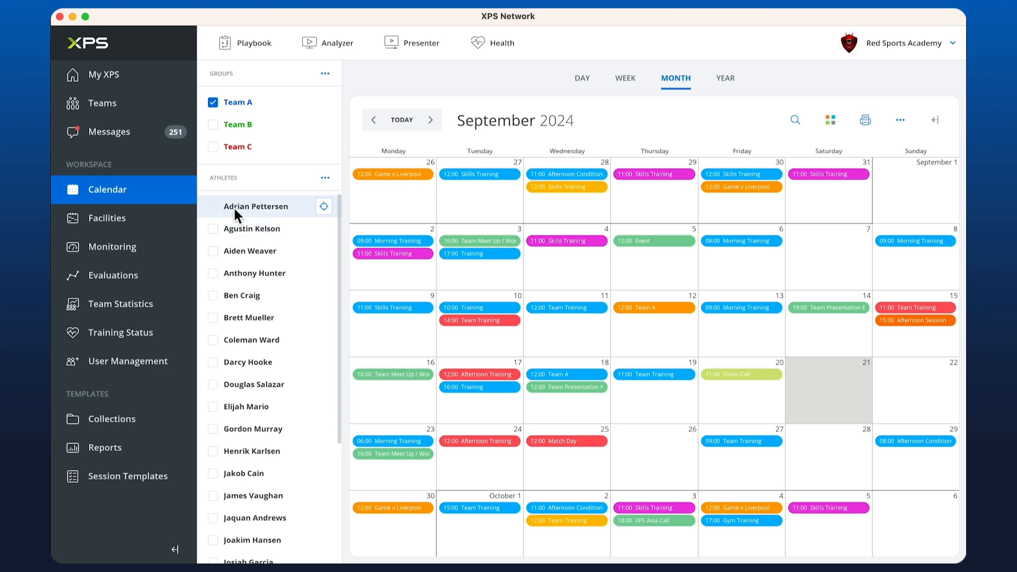
pyautogui.moveTo(216, 214)
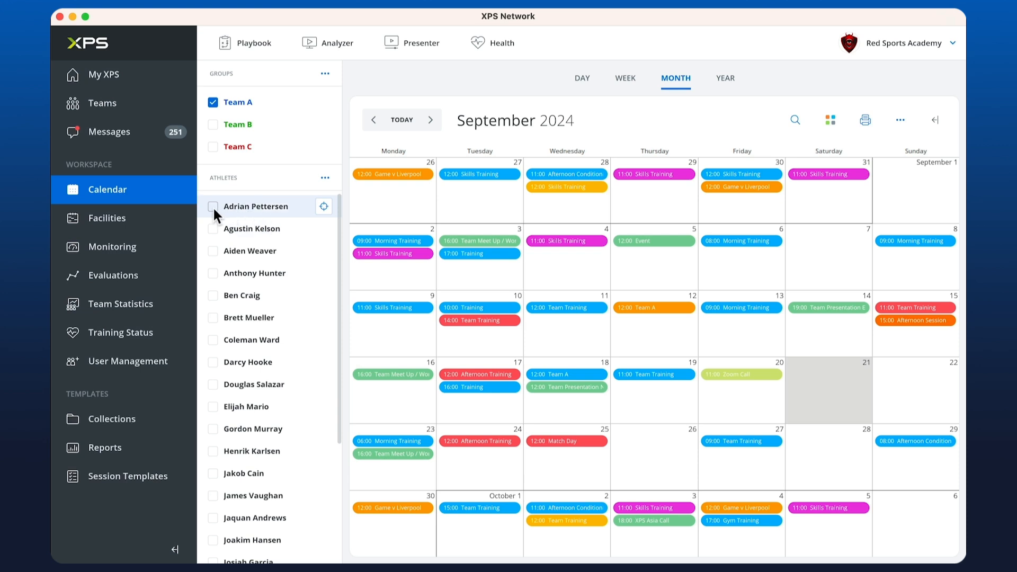
pyautogui.click(212, 206)
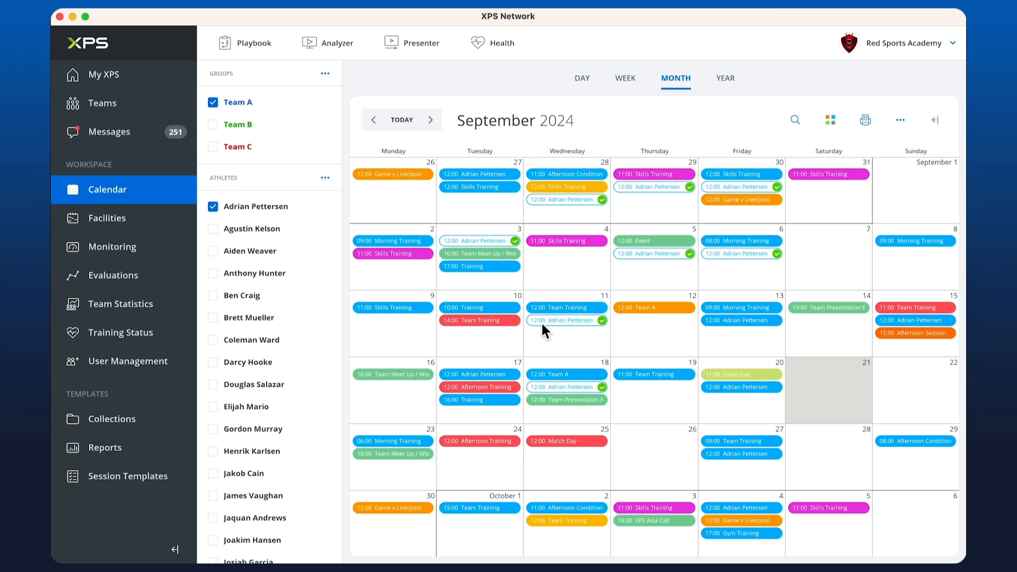
pyautogui.moveTo(644, 227)
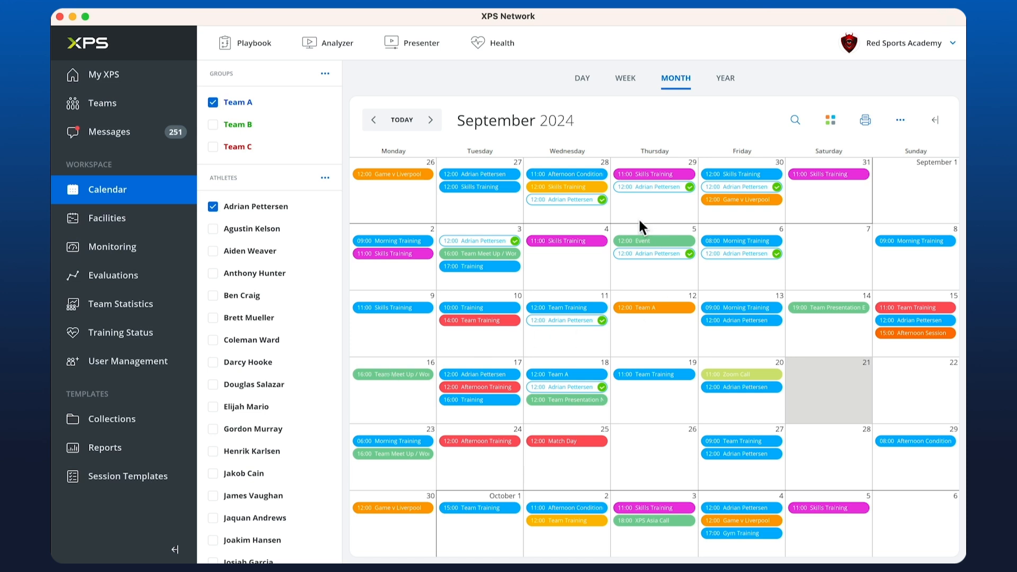
pyautogui.moveTo(784, 255)
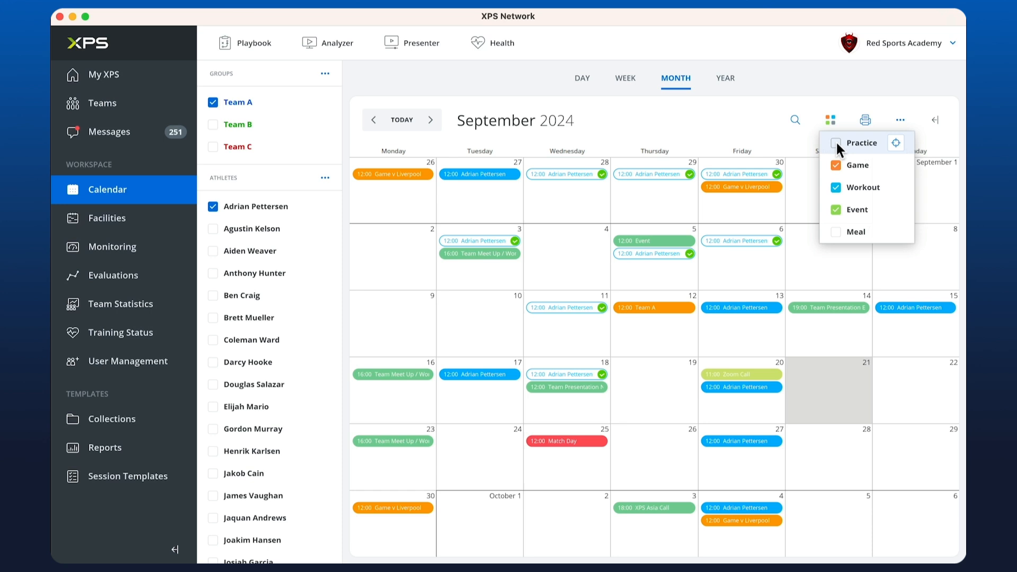
pyautogui.click(836, 165)
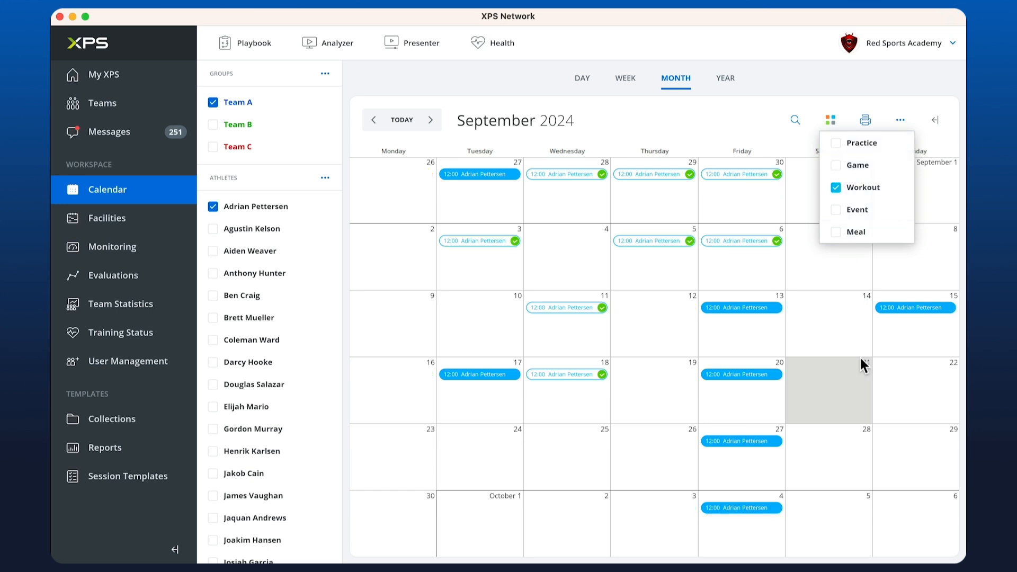
pyautogui.moveTo(815, 356)
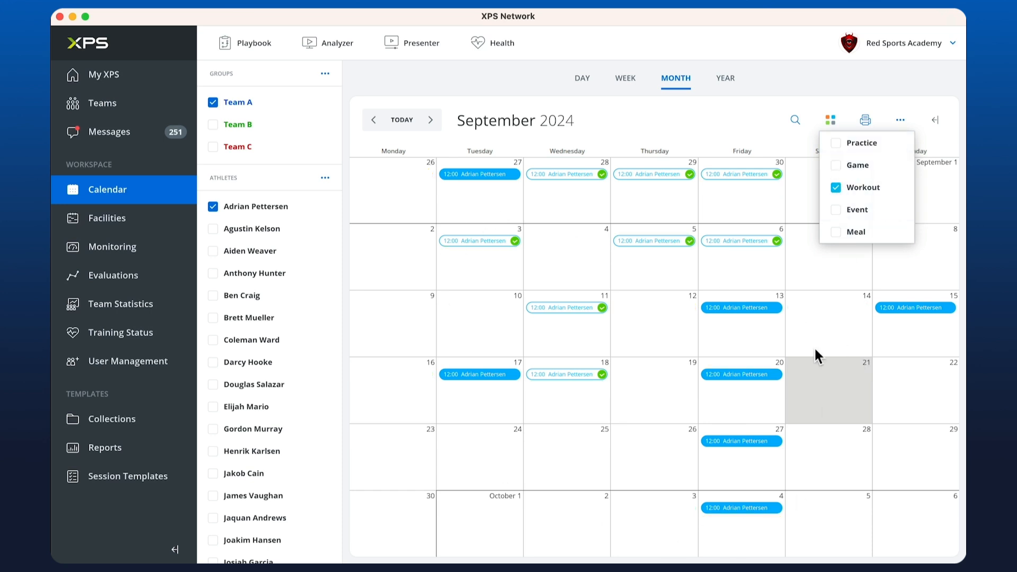
pyautogui.moveTo(763, 326)
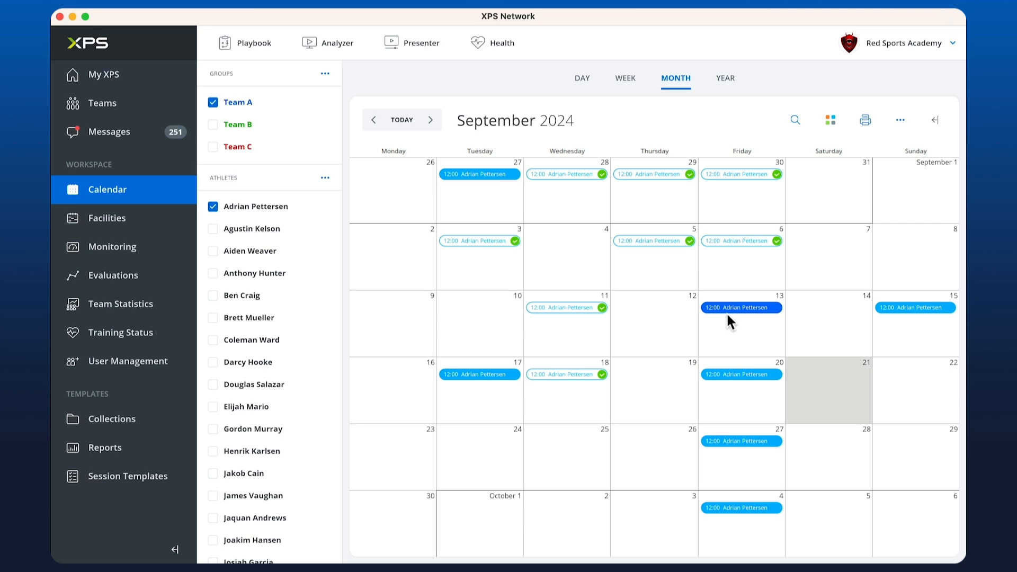
pyautogui.rightClick(741, 308)
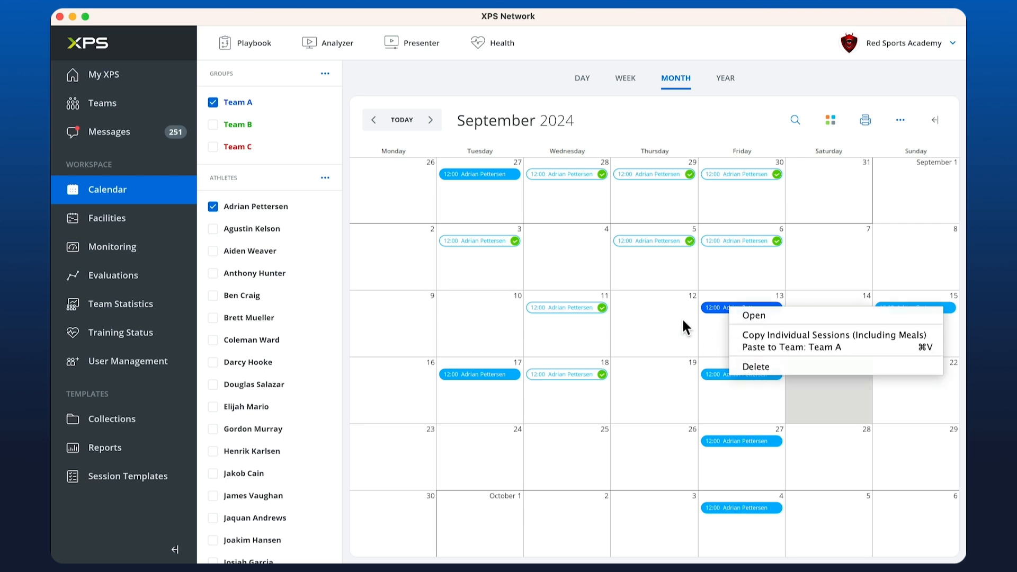
pyautogui.rightClick(655, 330)
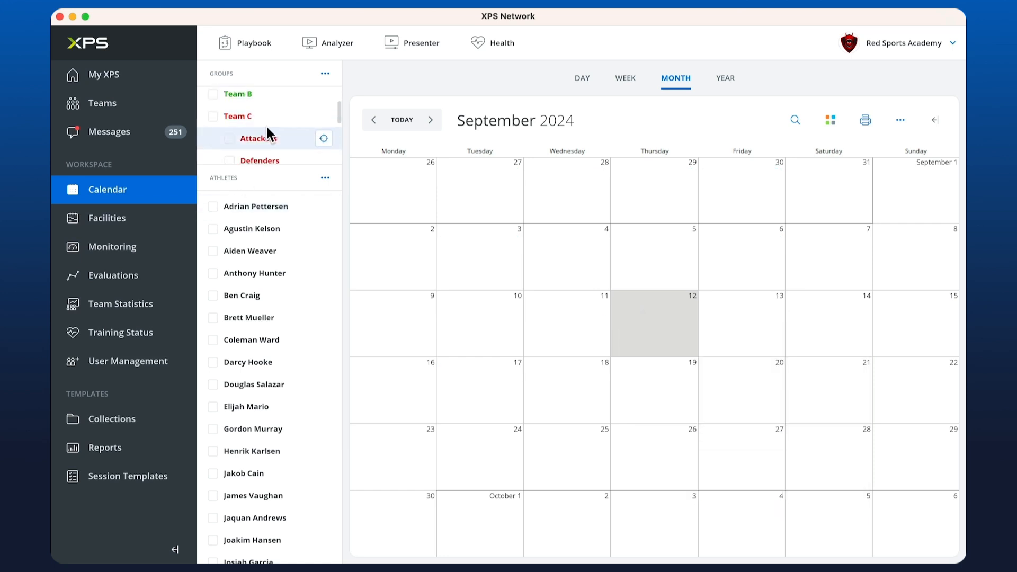
# Create a yellow Attackers practice for Team C on 24 September.
pyautogui.click(213, 93)
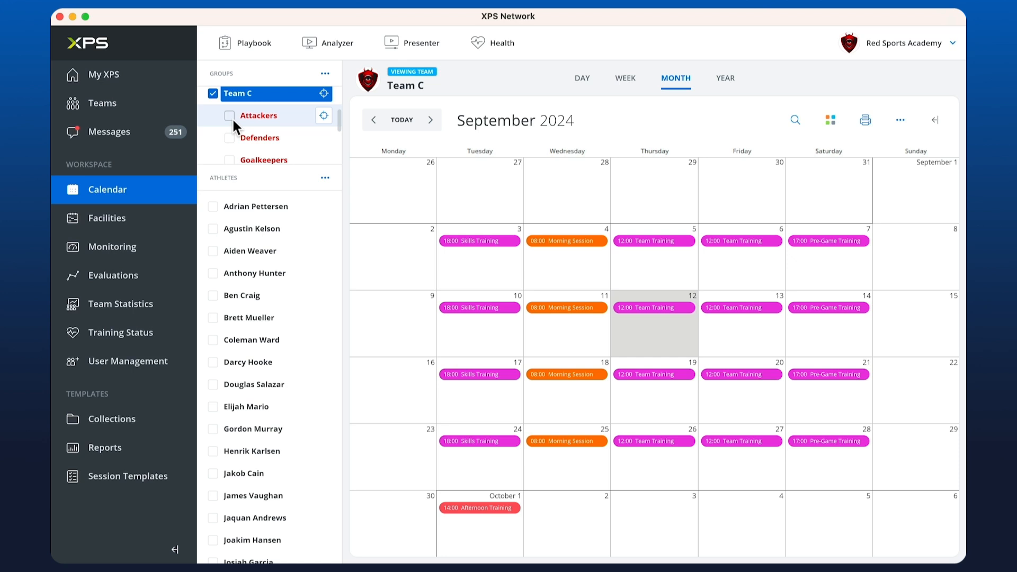
pyautogui.moveTo(234, 127)
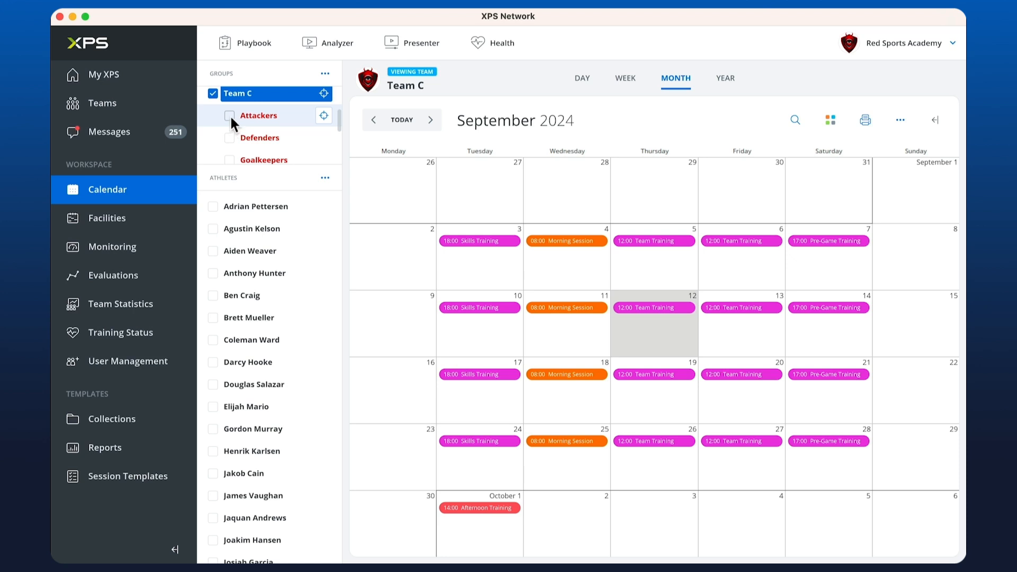
pyautogui.click(258, 116)
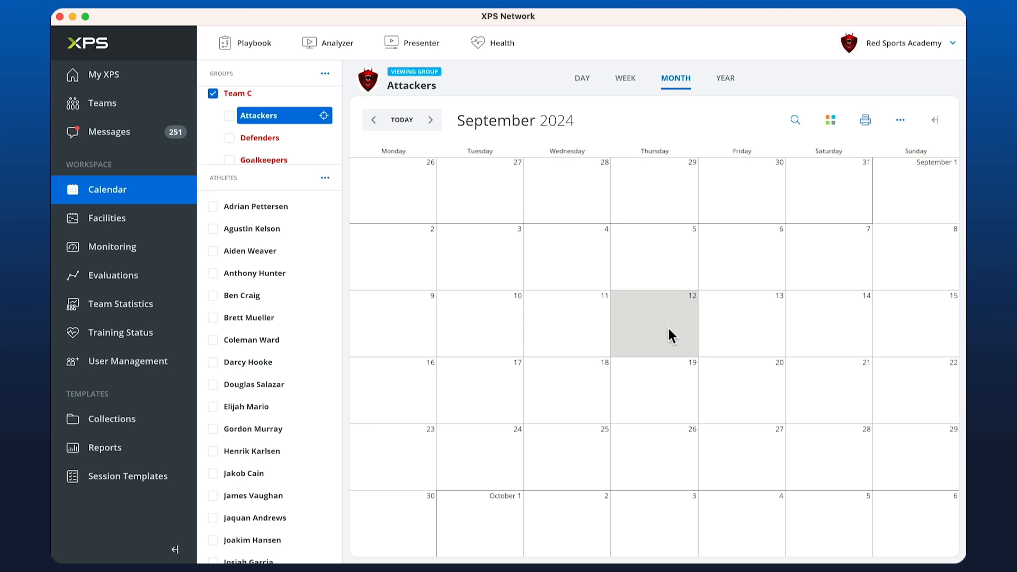
pyautogui.moveTo(389, 231)
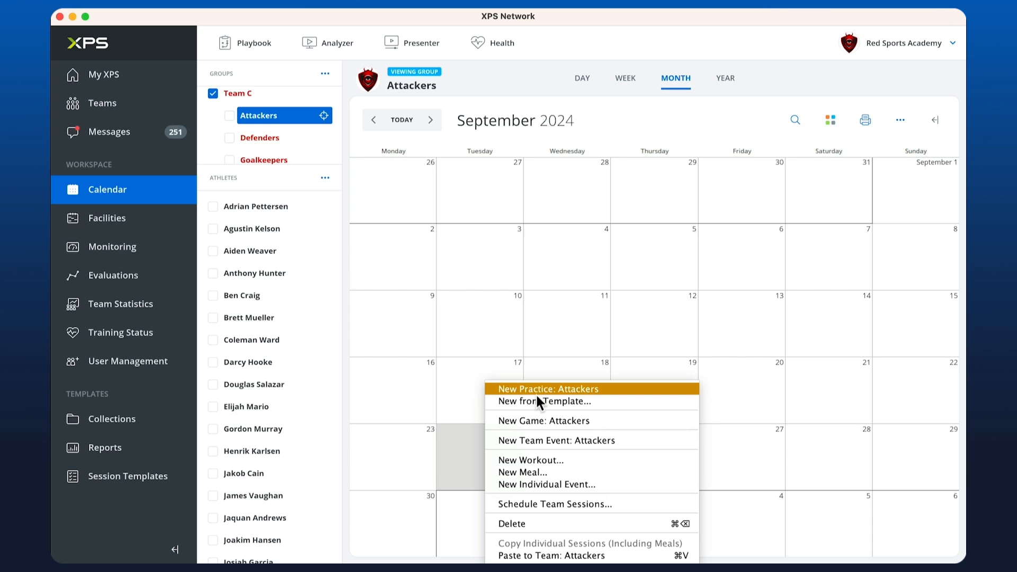
pyautogui.click(547, 388)
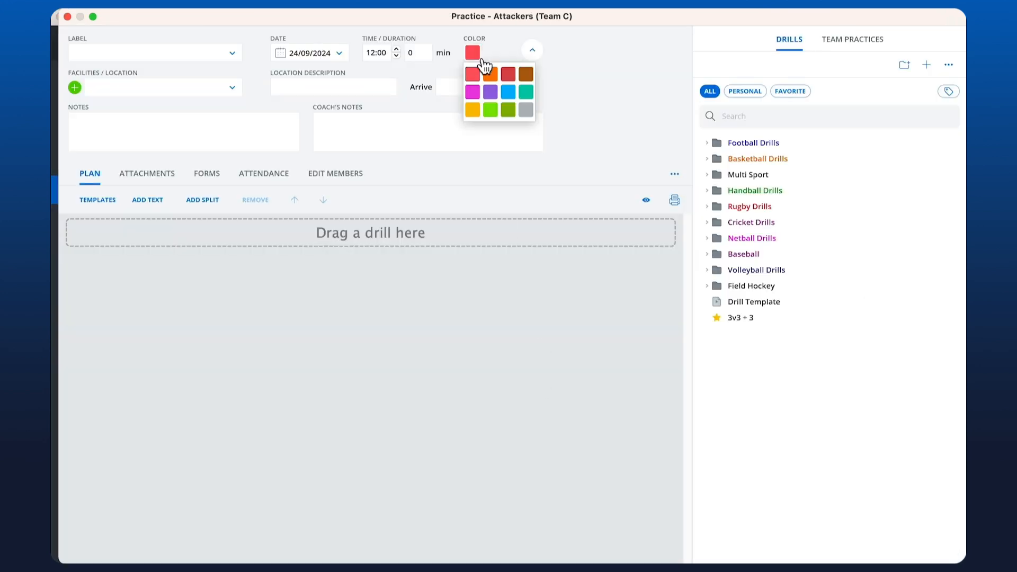
pyautogui.click(473, 109)
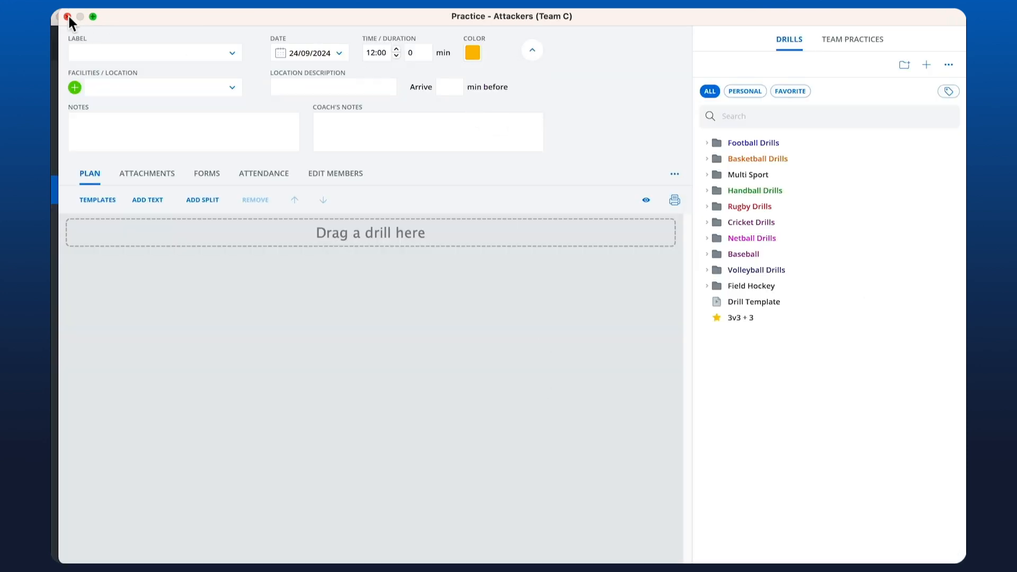
# Close the practice window and reselect Team C and its Attackers subgroup.
pyautogui.click(68, 16)
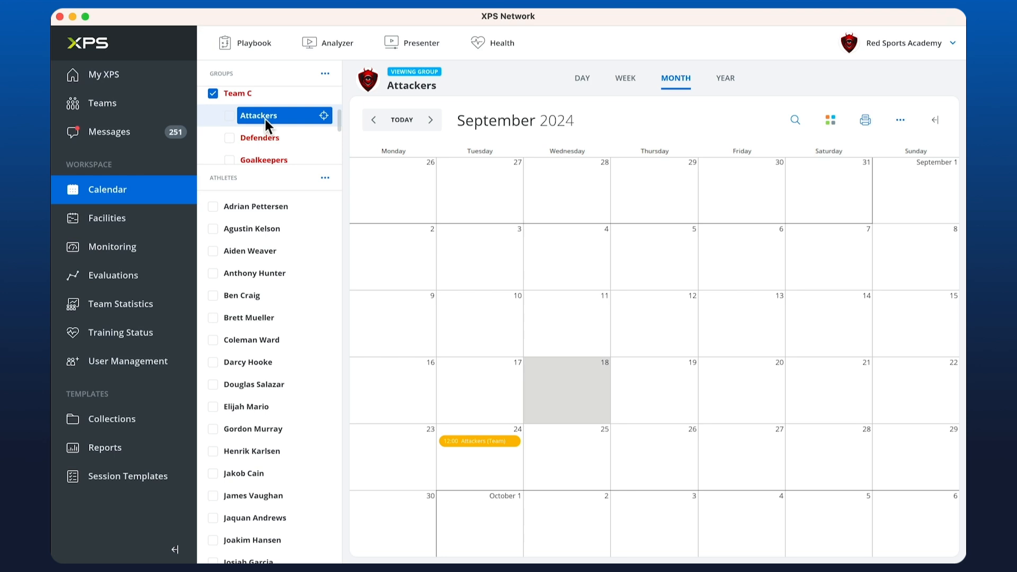
pyautogui.click(239, 93)
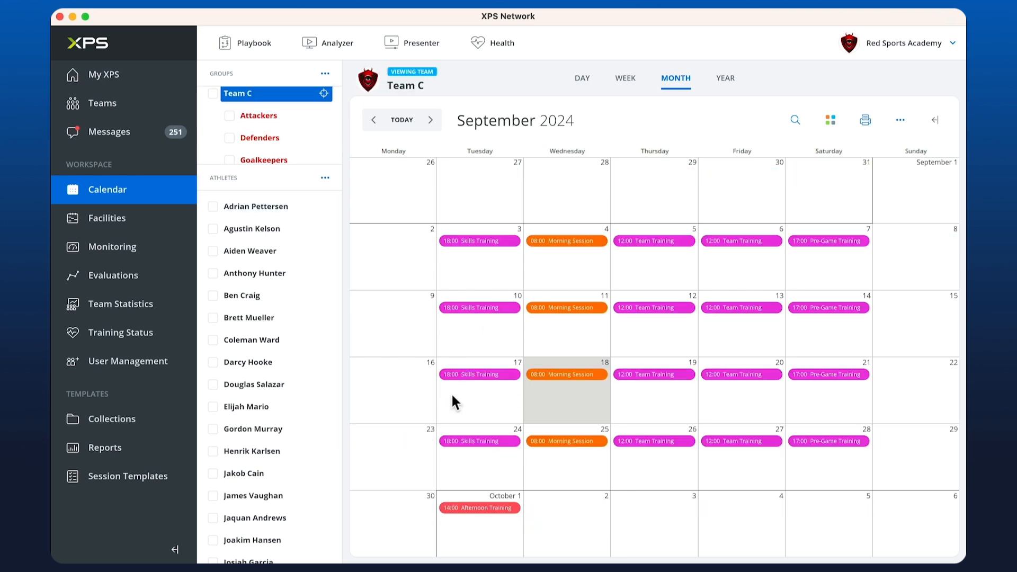
pyautogui.moveTo(543, 361)
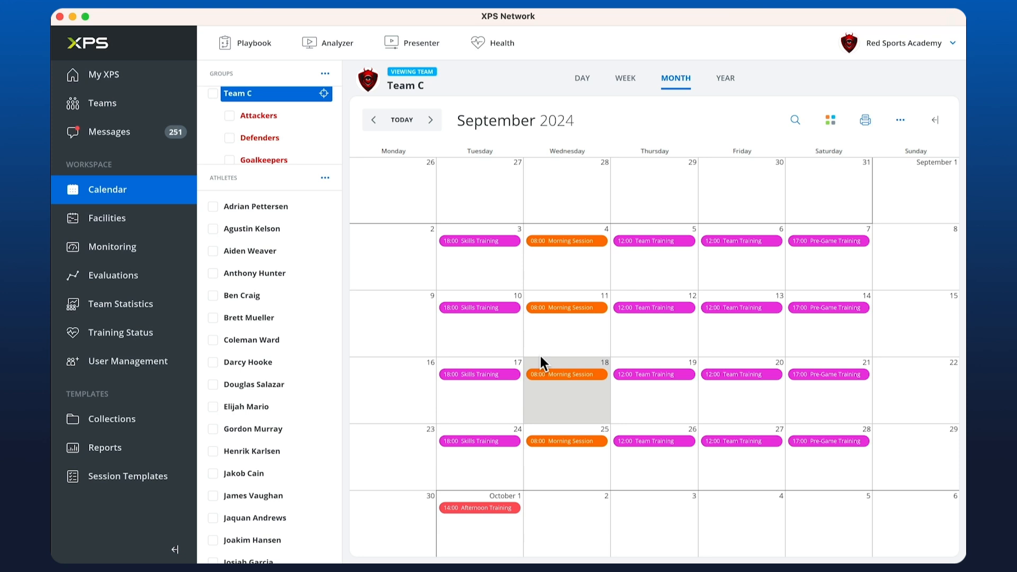
pyautogui.moveTo(259, 115)
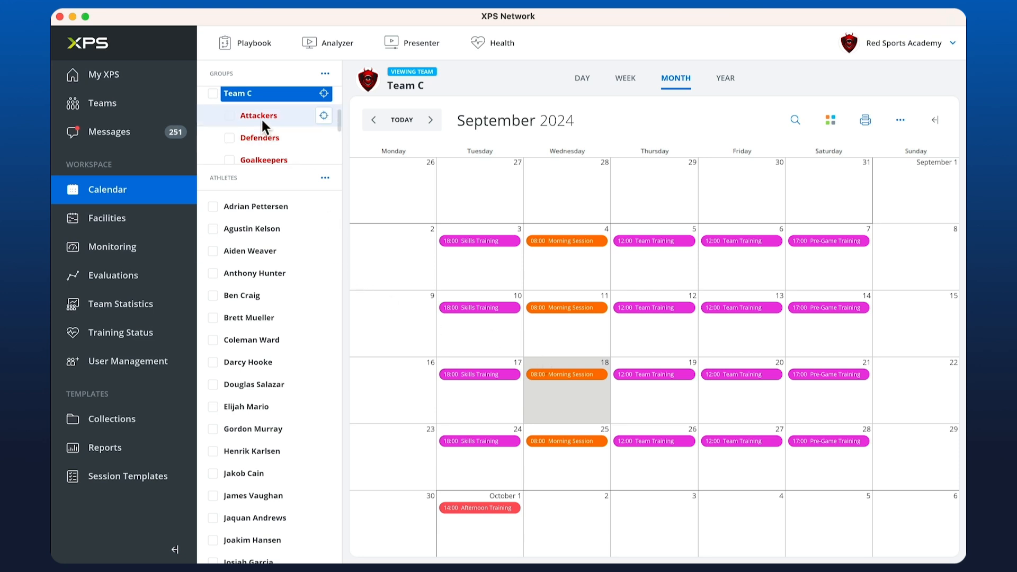
pyautogui.click(259, 115)
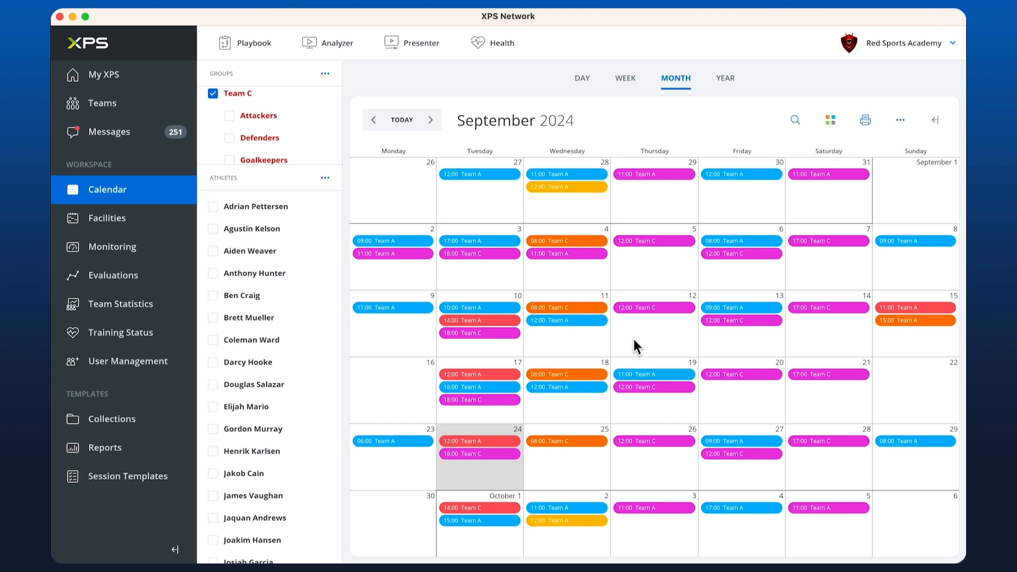
pyautogui.moveTo(550, 242)
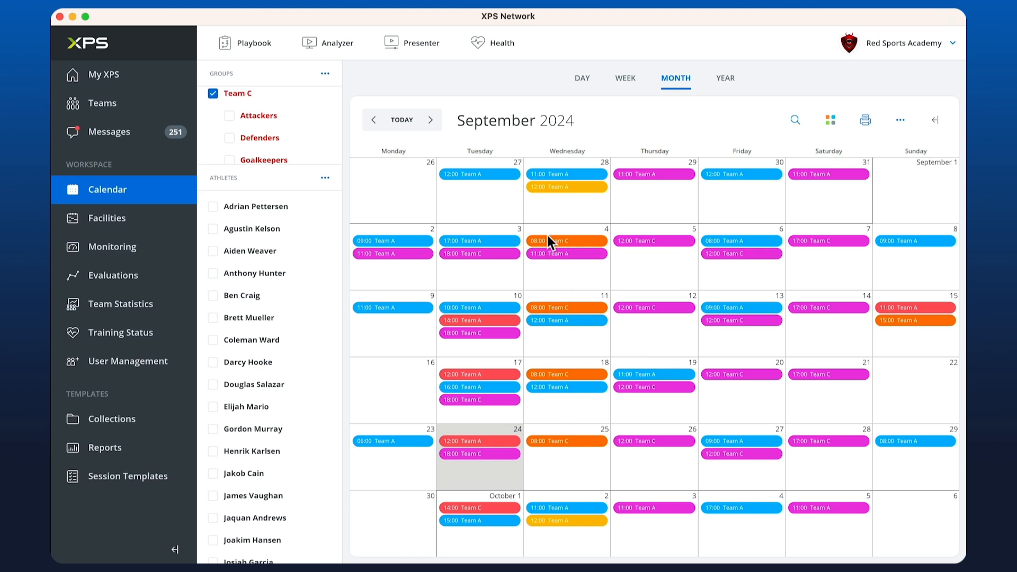